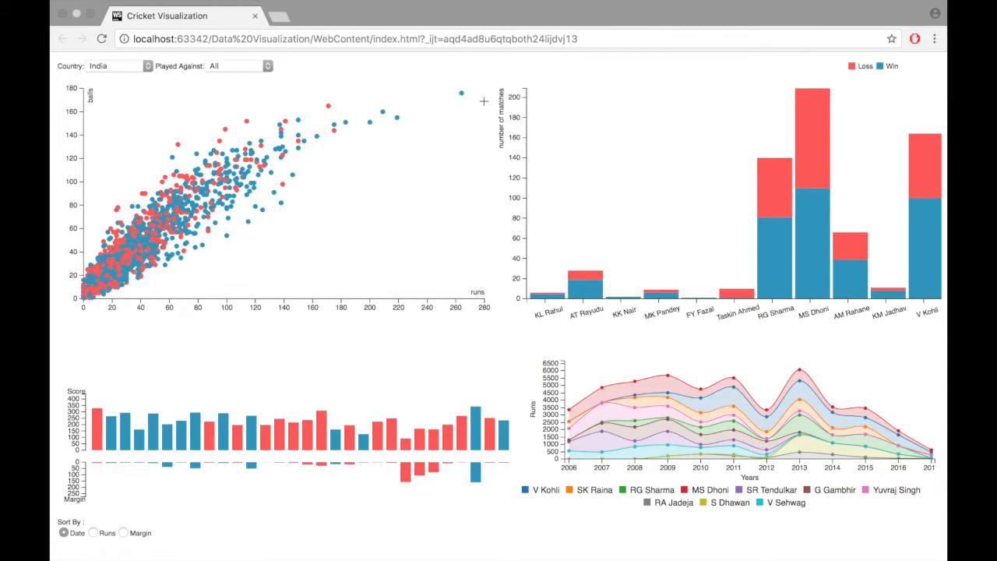
pyautogui.moveTo(284, 258)
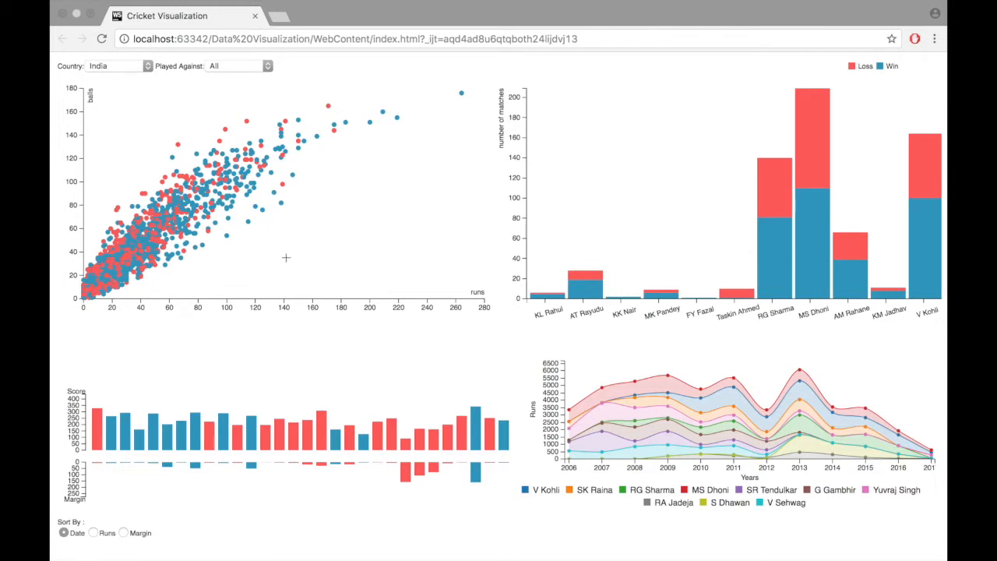
pyautogui.moveTo(453, 280)
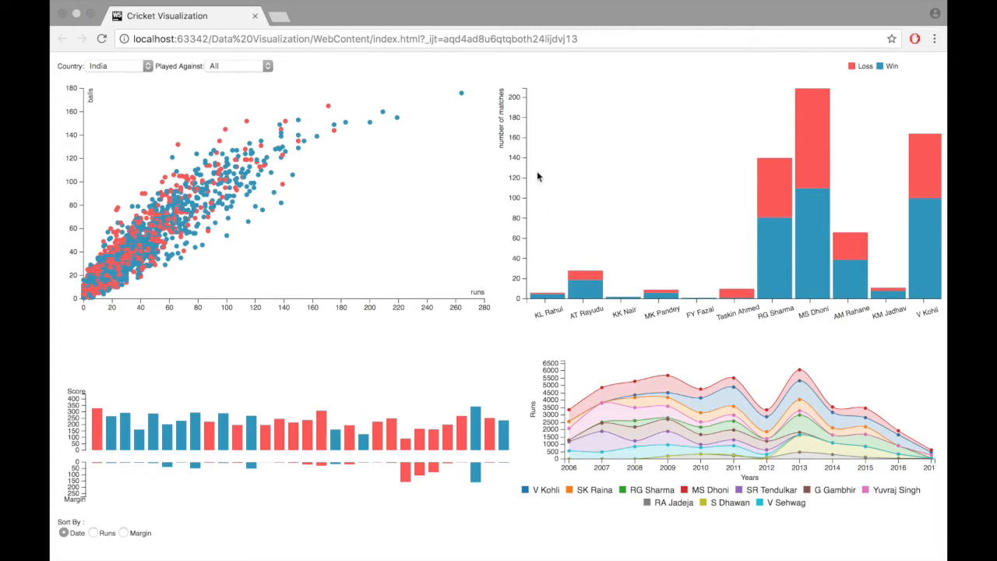
pyautogui.moveTo(812, 134)
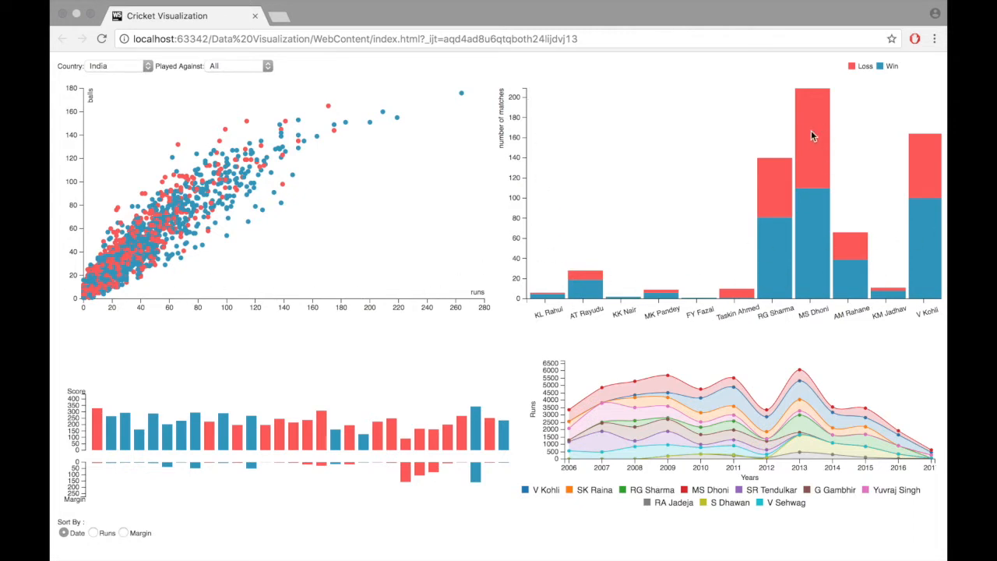
pyautogui.moveTo(831, 265)
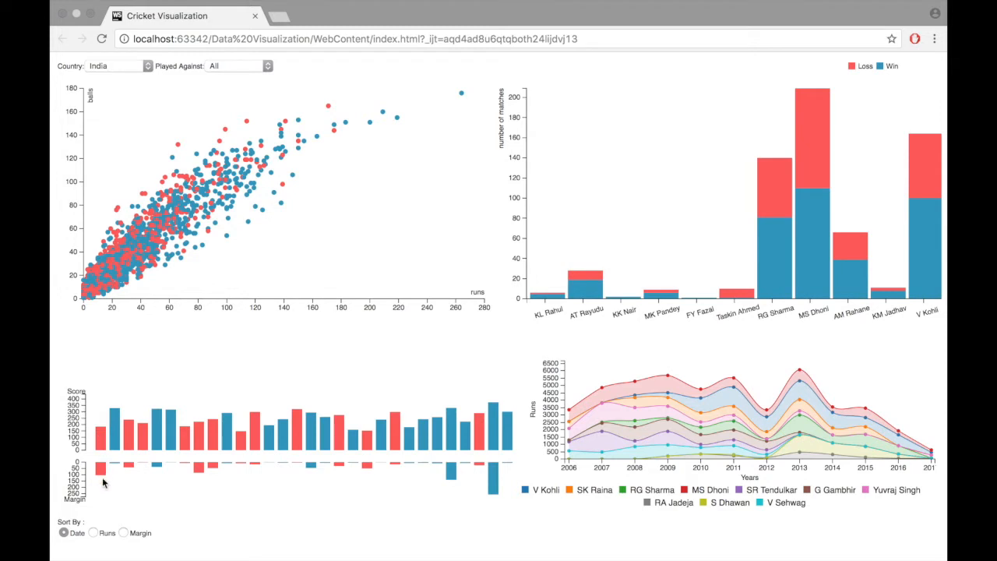
pyautogui.moveTo(218, 487)
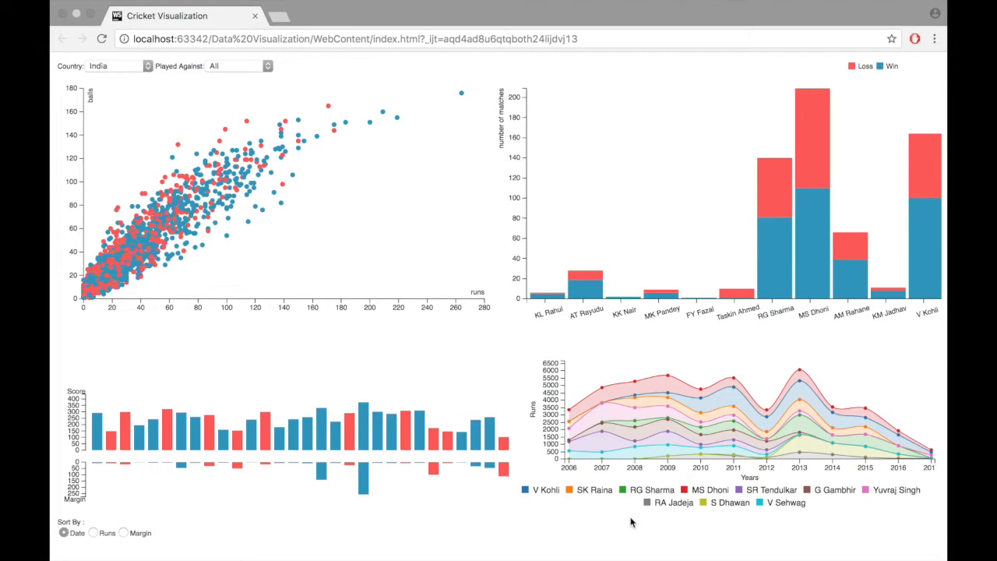
pyautogui.moveTo(125, 70)
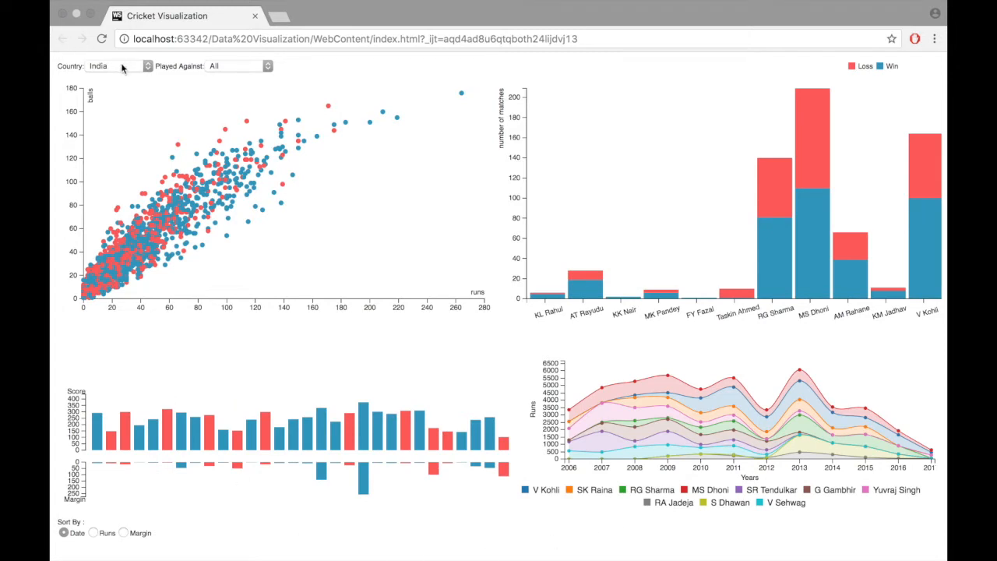
# - Show South Africa's data, sort innings bars by runs, then return to date order
pyautogui.click(121, 67)
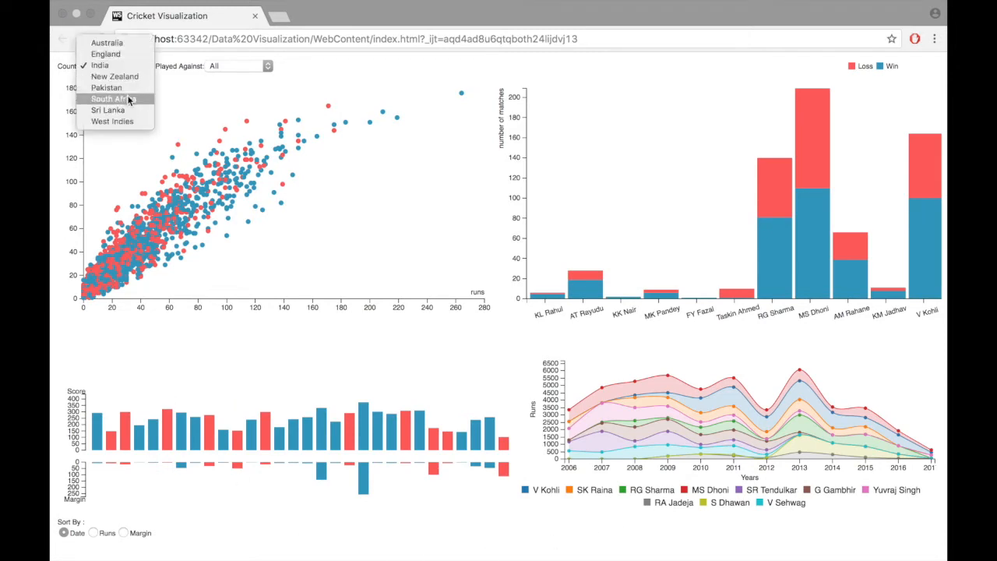
pyautogui.click(118, 100)
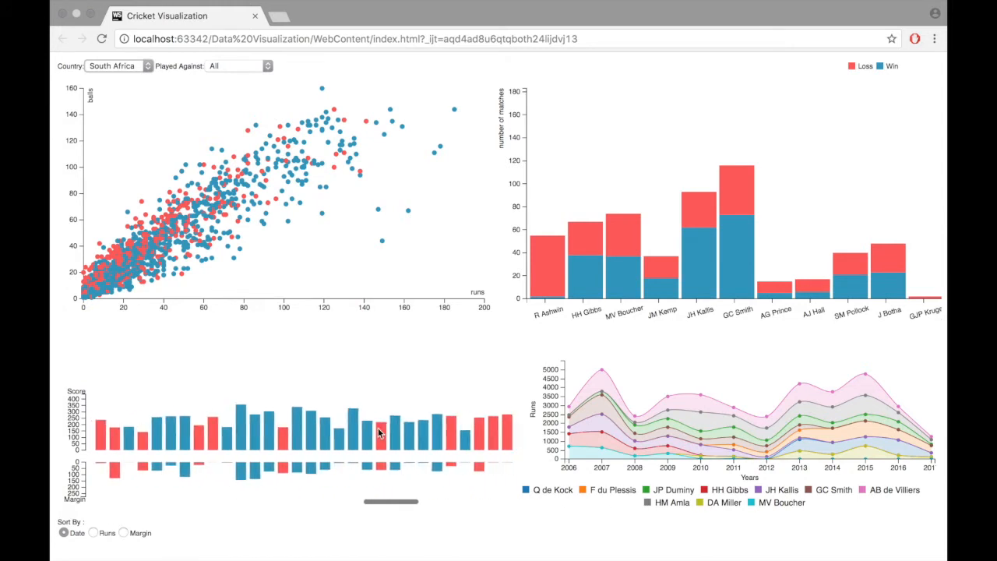
pyautogui.click(122, 534)
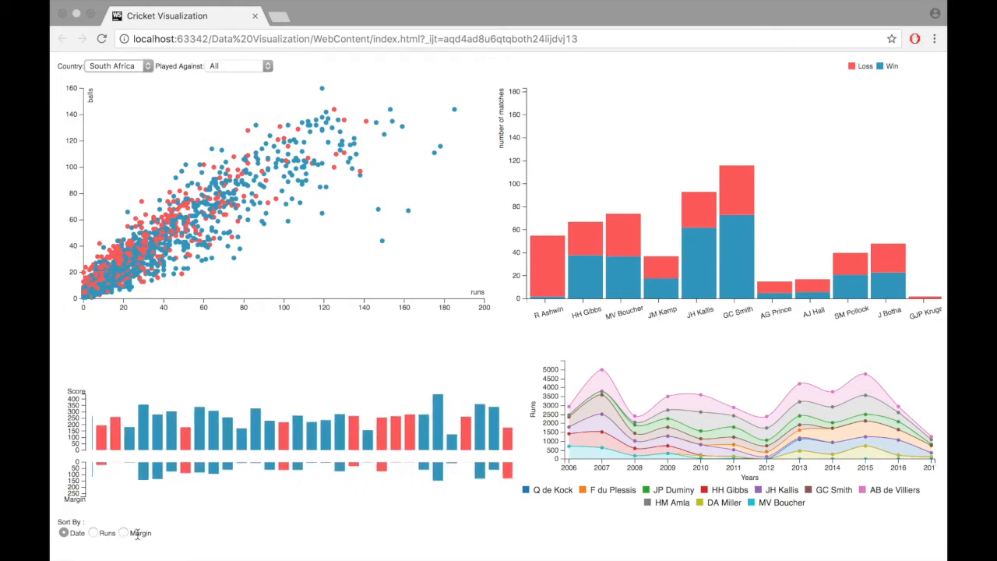
pyautogui.moveTo(94, 536)
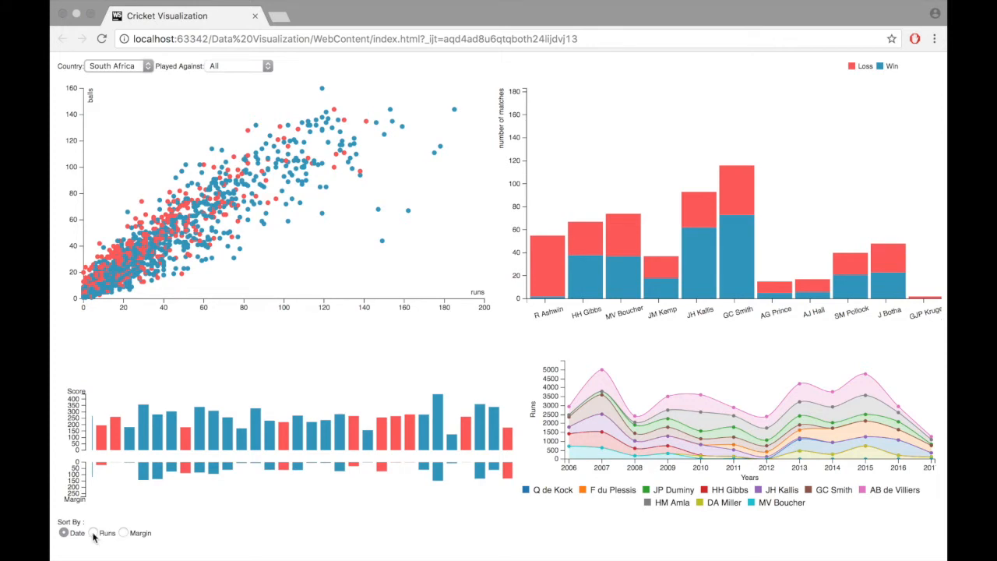
pyautogui.click(95, 534)
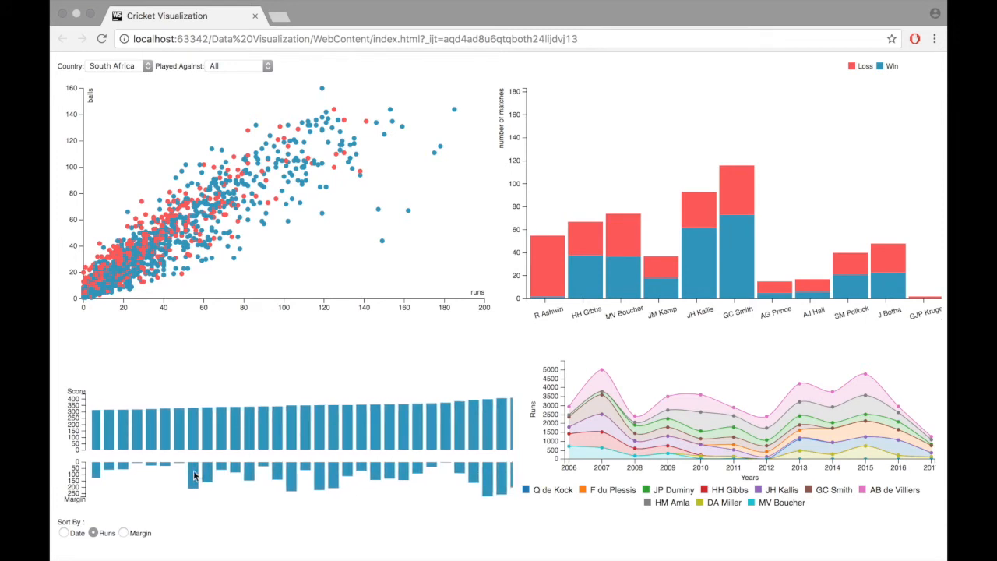
pyautogui.click(63, 534)
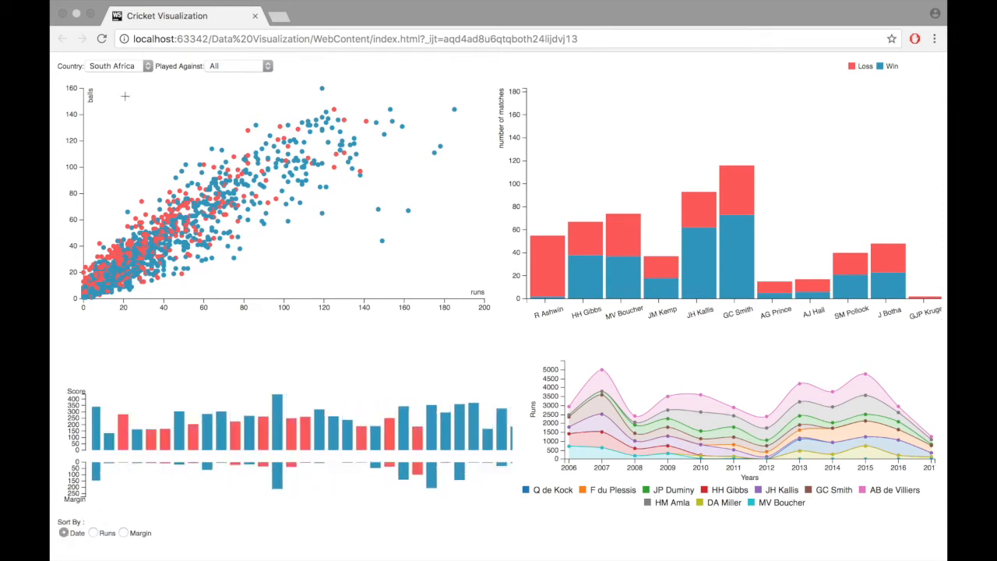
# - Show Australia's data and bring up the opposition team list
pyautogui.click(117, 66)
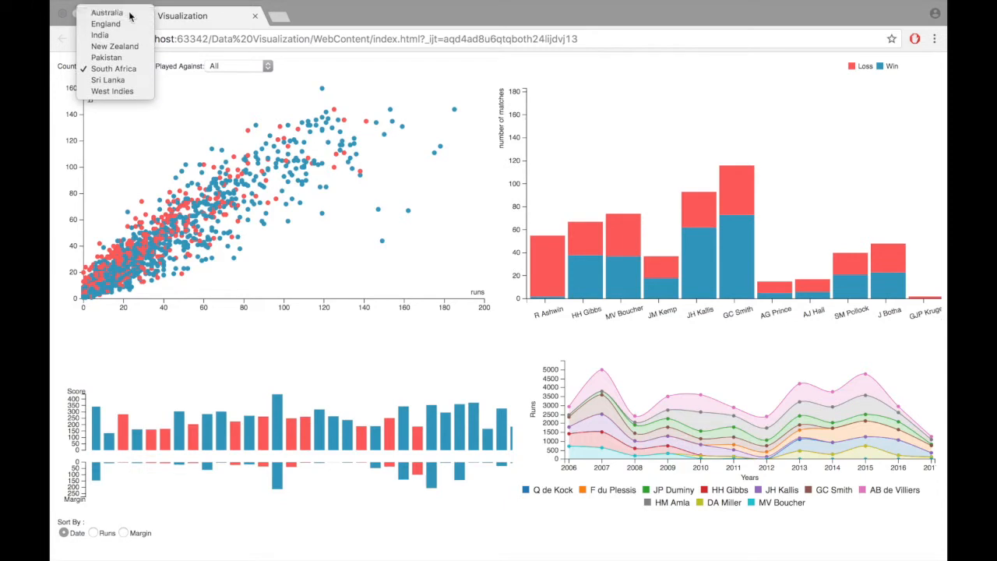
pyautogui.click(106, 14)
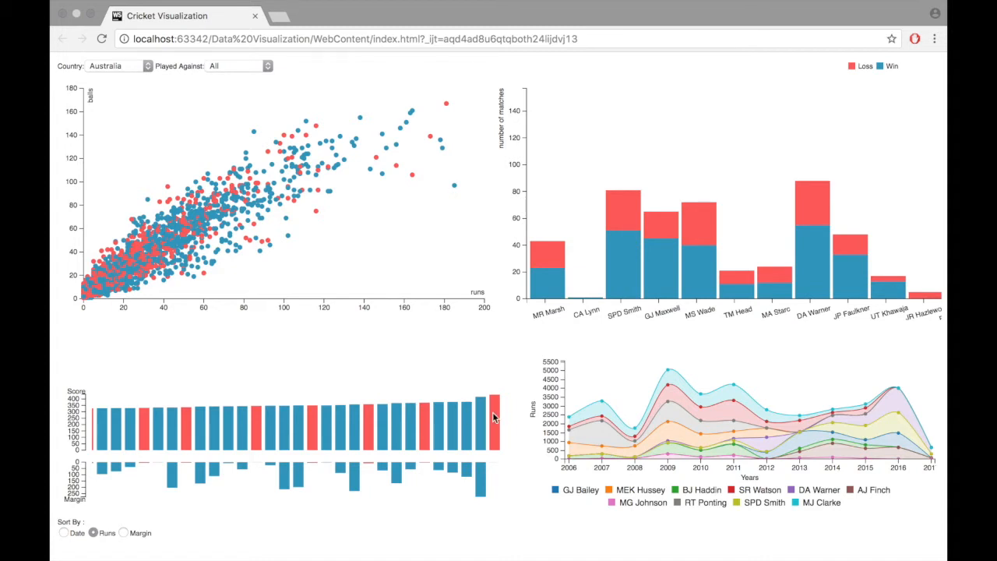
pyautogui.click(62, 534)
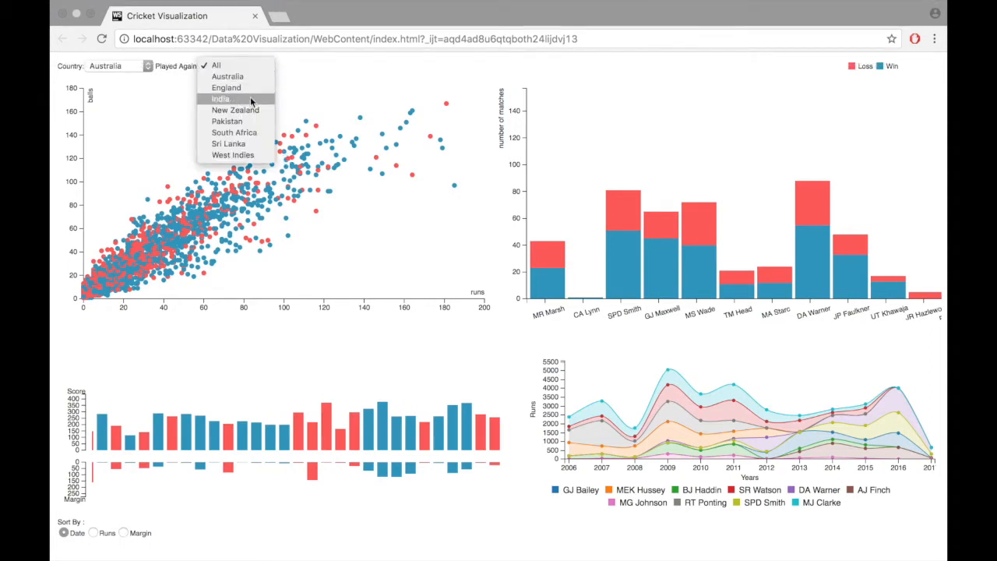
pyautogui.moveTo(255, 133)
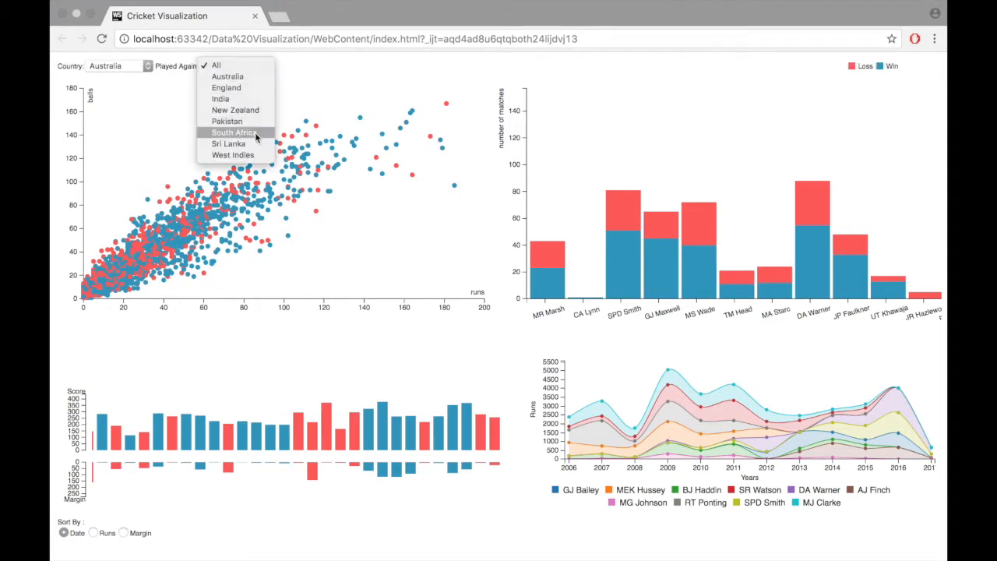
# - Restrict Australia to matches against South Africa, sorting innings bars by runs then date
pyautogui.click(234, 132)
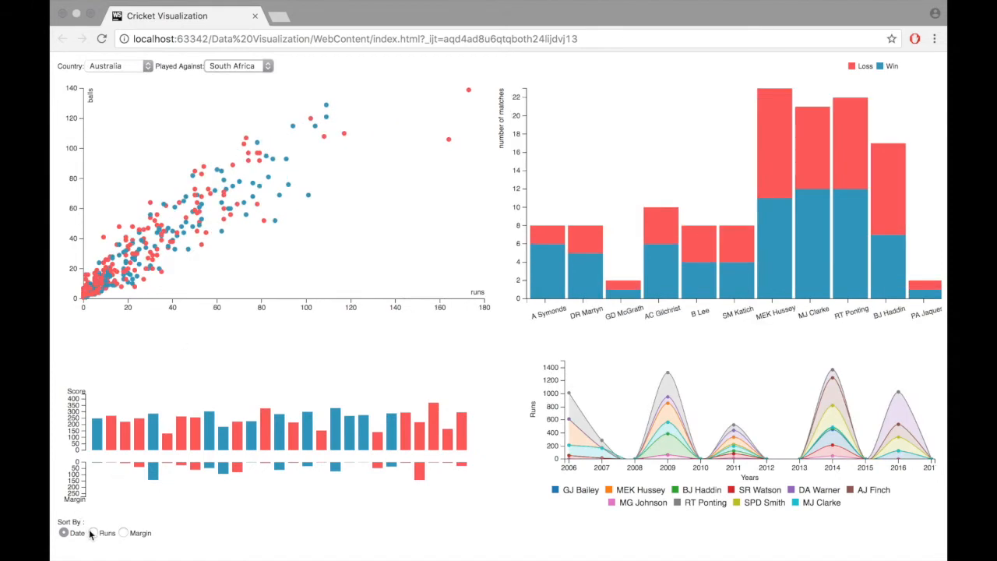
pyautogui.click(97, 533)
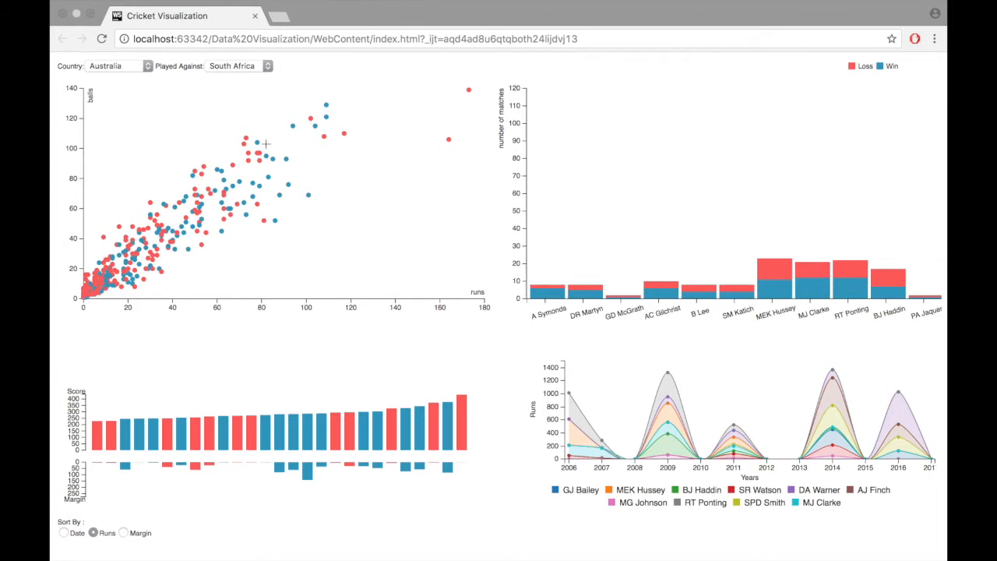
pyautogui.moveTo(251, 73)
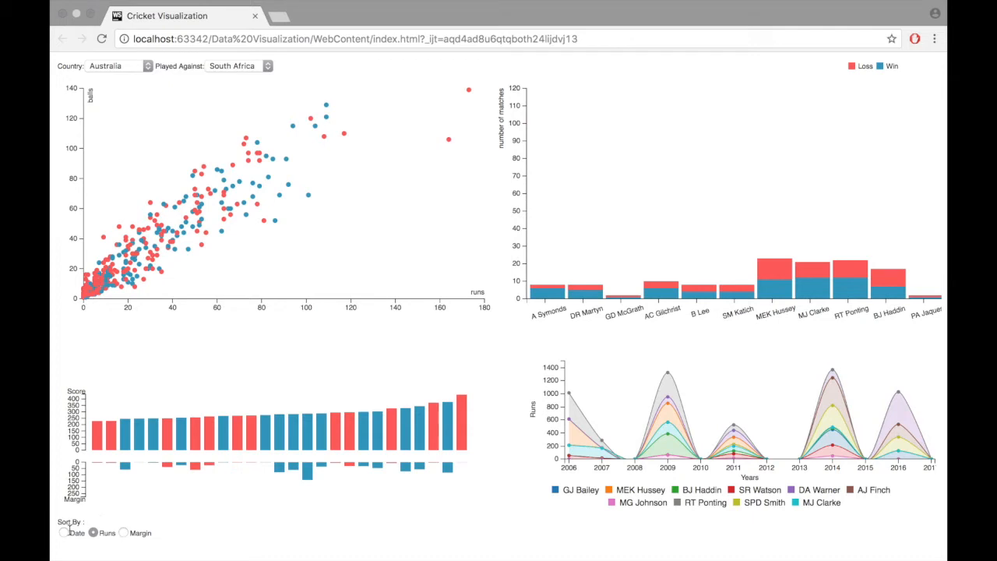
pyautogui.click(63, 533)
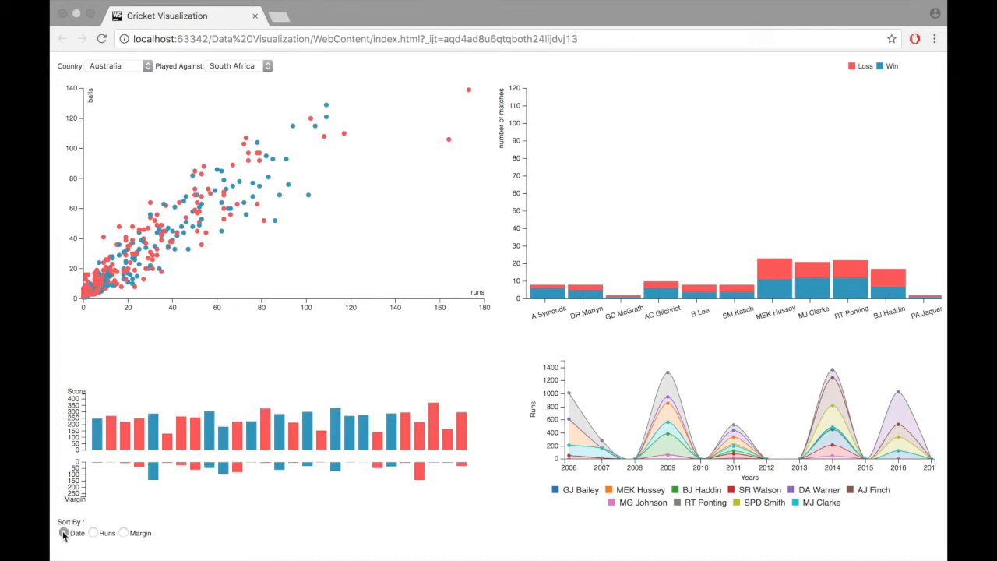
pyautogui.click(64, 534)
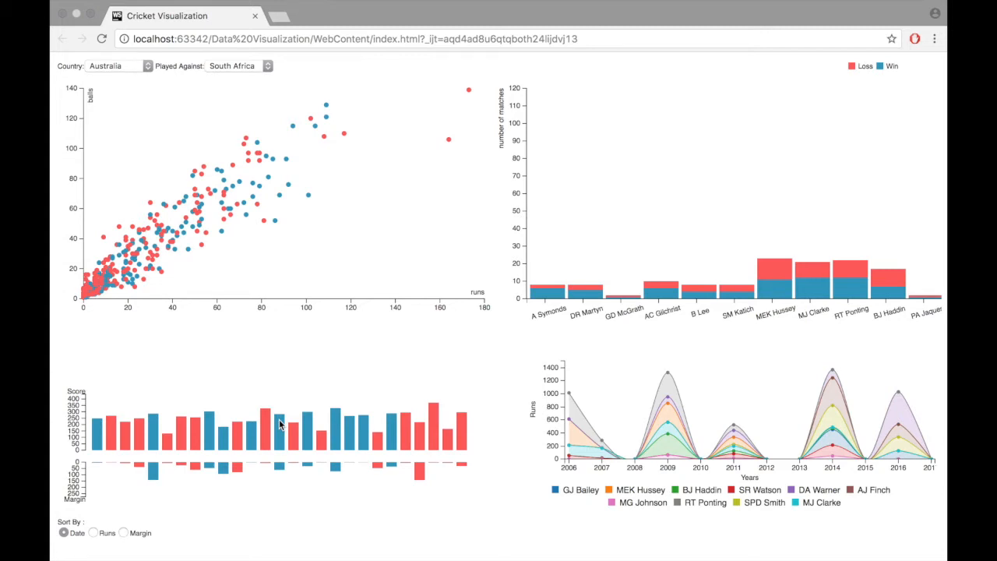
pyautogui.click(113, 66)
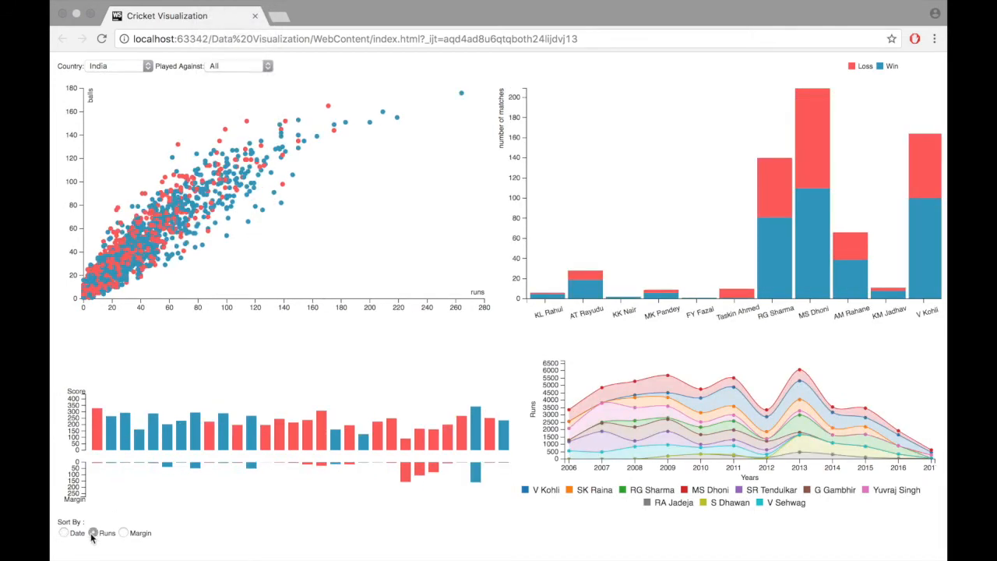
# - Sort India's innings bars by runs and select top innings to filter other charts
pyautogui.click(94, 533)
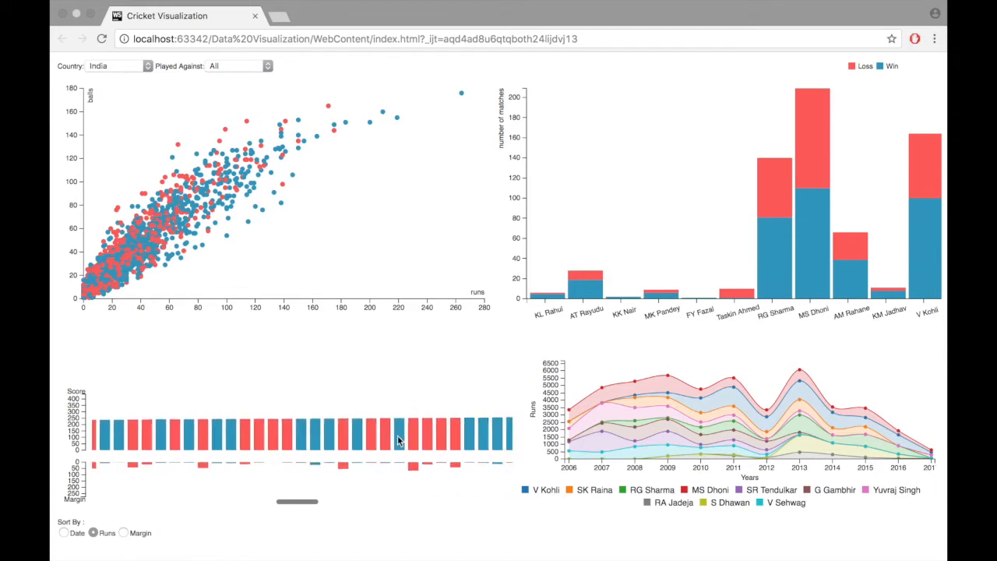
pyautogui.click(96, 534)
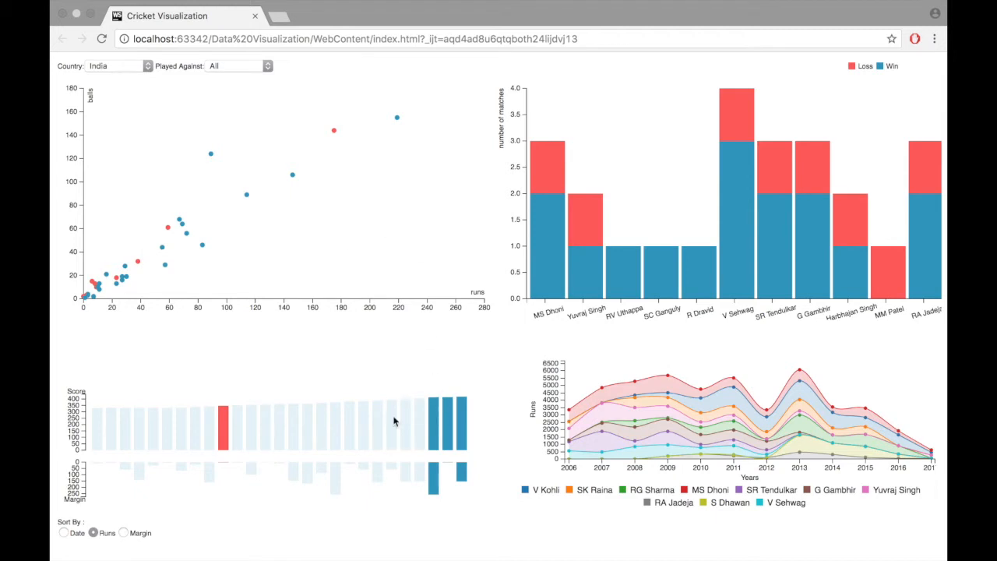
pyautogui.moveTo(222, 184)
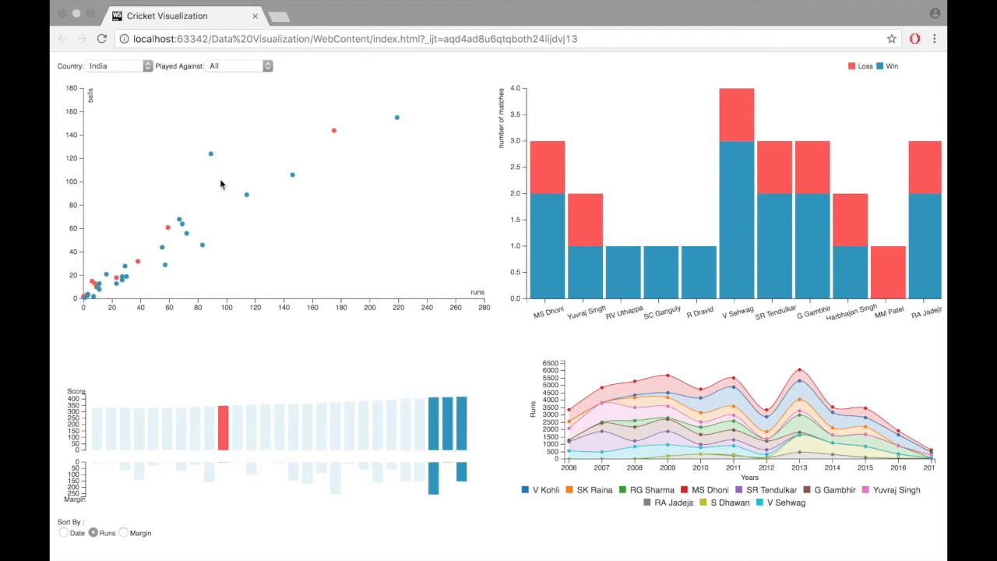
pyautogui.moveTo(409, 226)
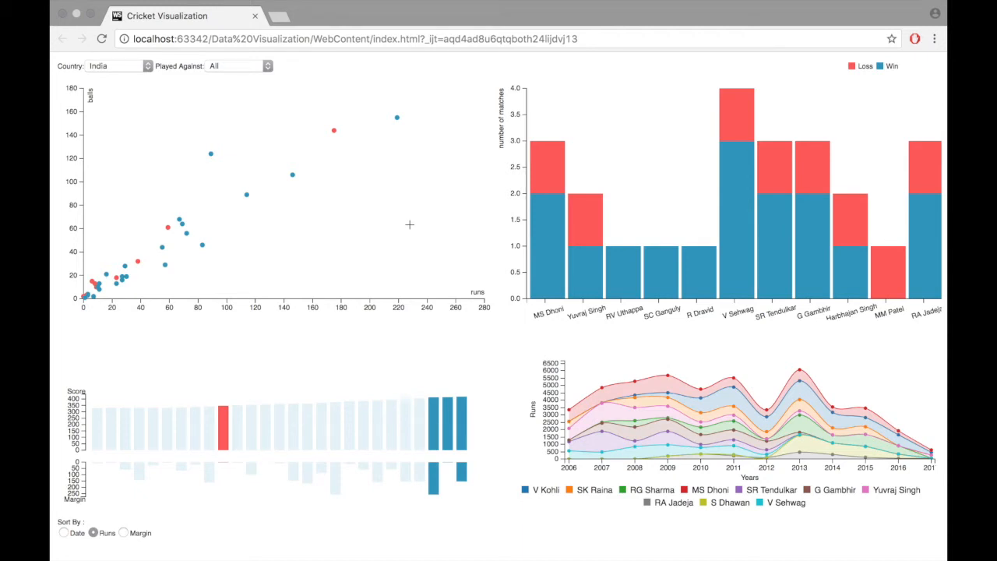
pyautogui.moveTo(173, 96)
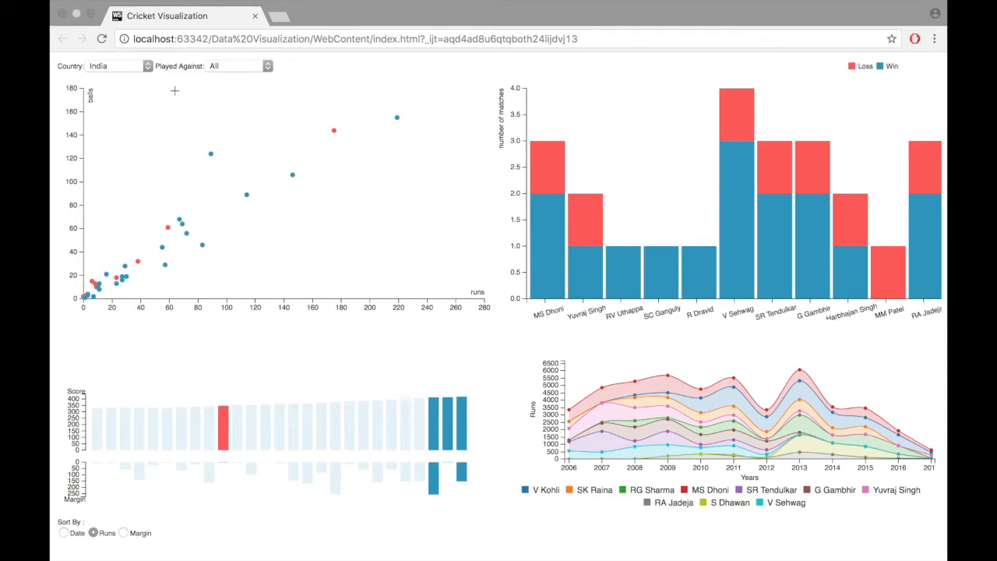
# - Brush the scatter plot from about 65 runs to the right edge
pyautogui.moveTo(177, 90); pyautogui.dragTo(337, 261)
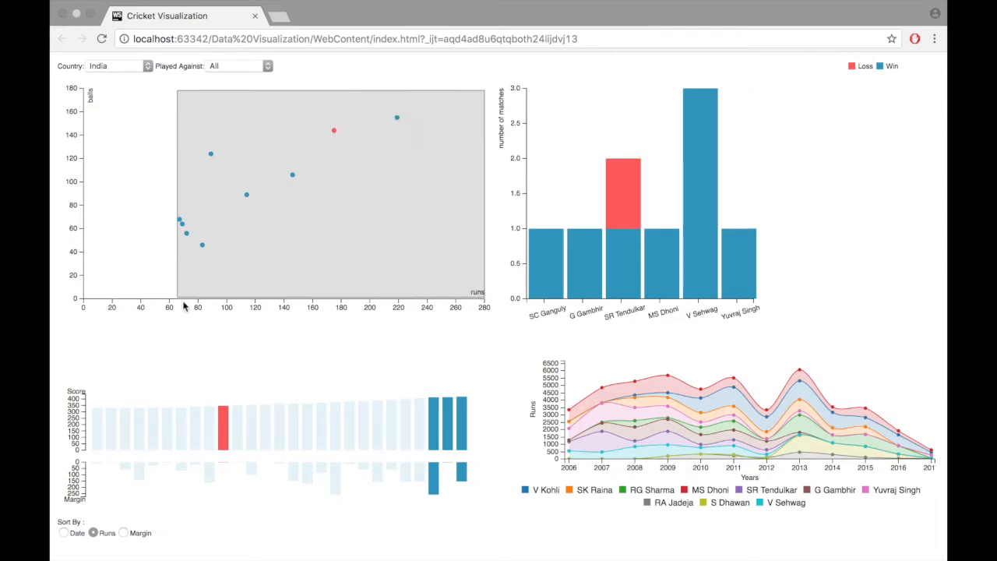
pyautogui.moveTo(177, 264)
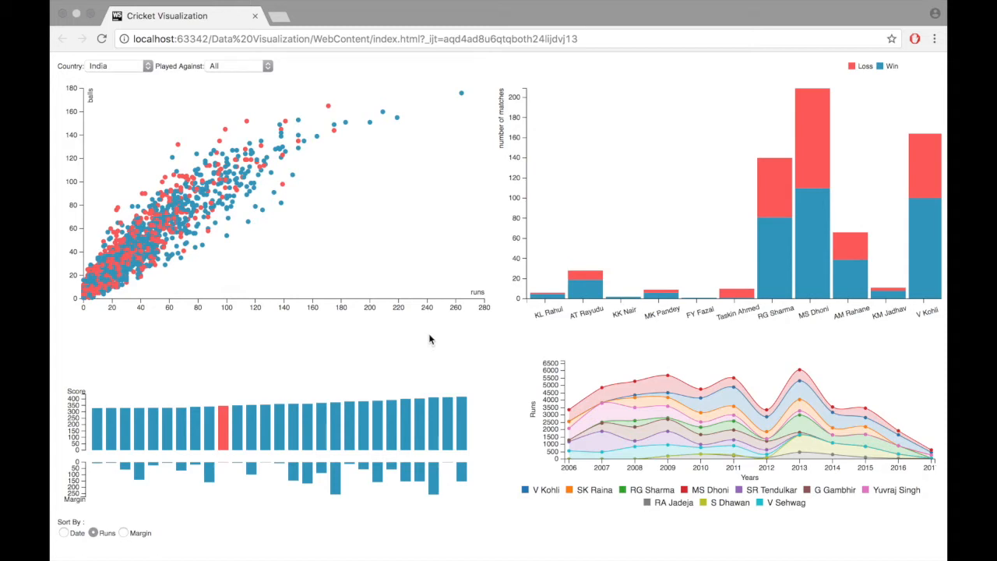
pyautogui.moveTo(428, 320)
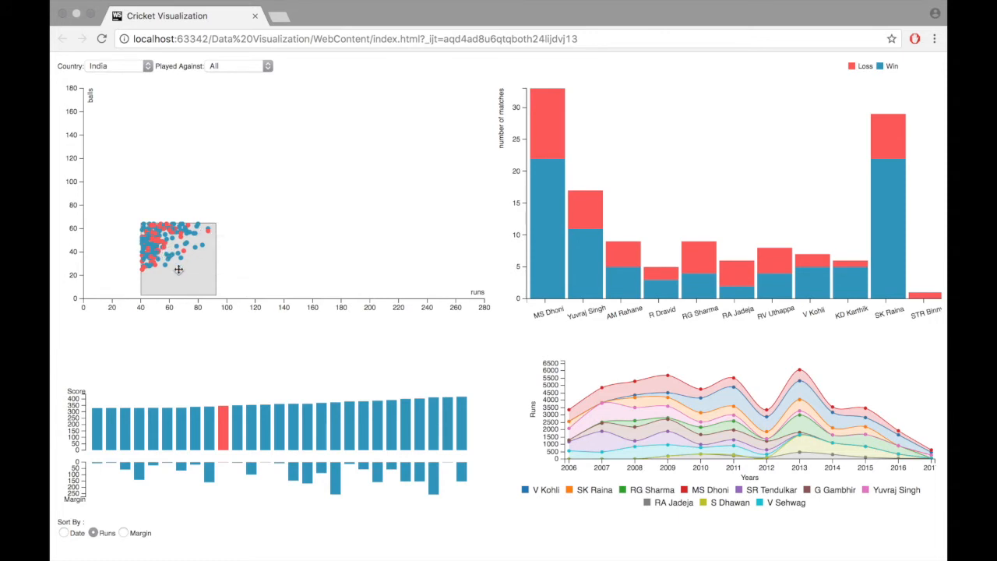
pyautogui.moveTo(193, 299)
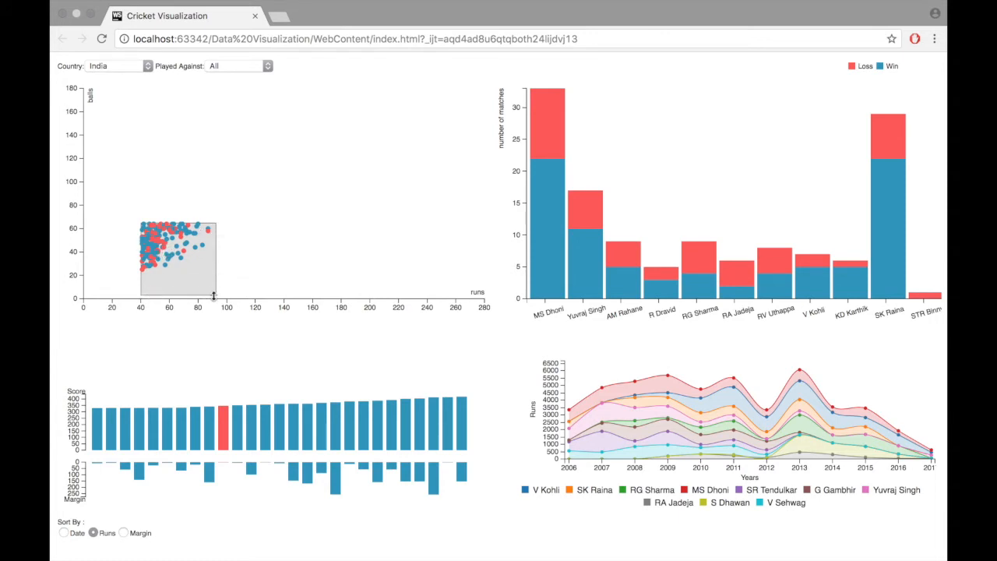
pyautogui.moveTo(183, 282)
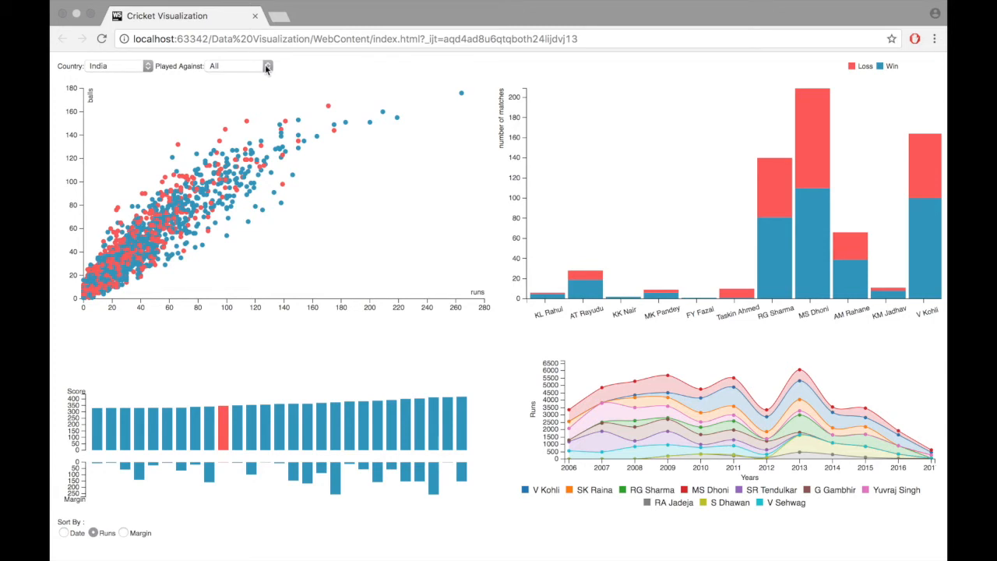
# - Filter India to matches against Pakistan and brush innings above about 65 runs
pyautogui.click(265, 67)
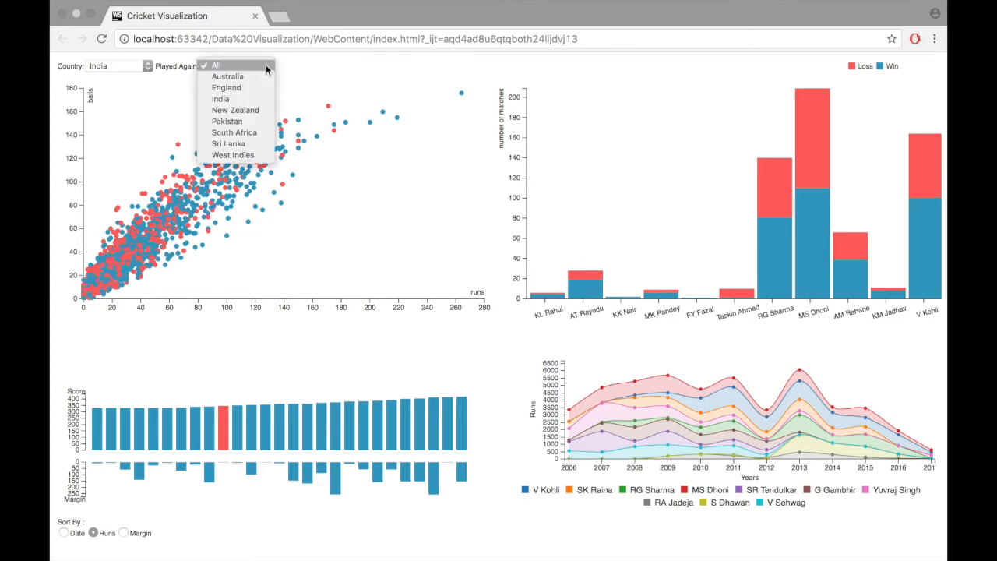
pyautogui.moveTo(265, 133)
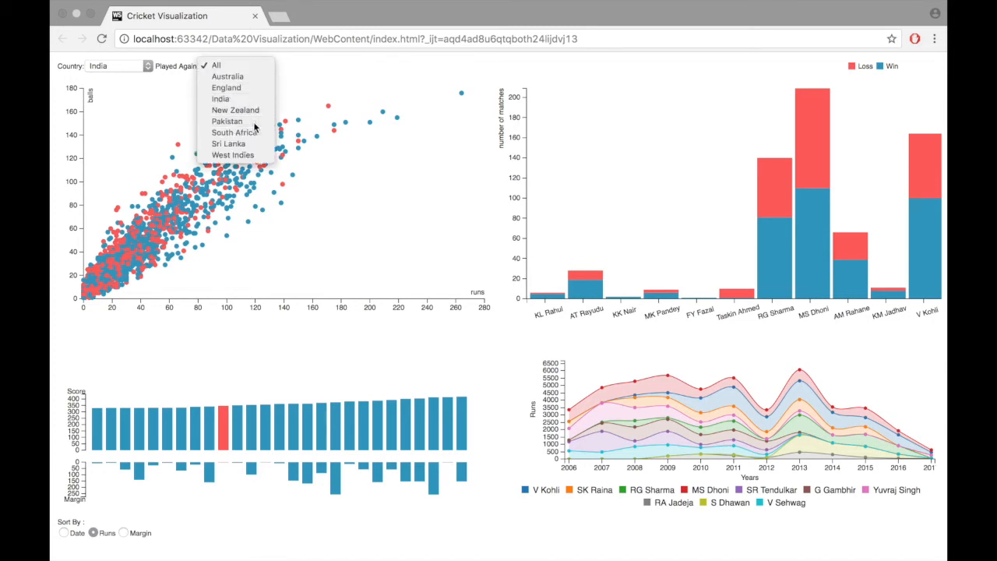
pyautogui.click(226, 121)
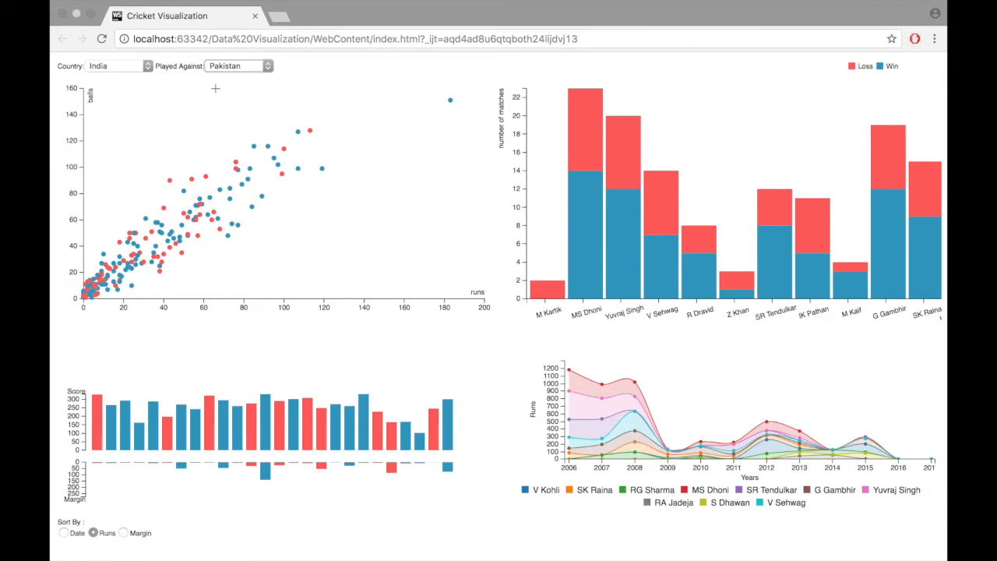
pyautogui.moveTo(217, 88); pyautogui.dragTo(485, 300)
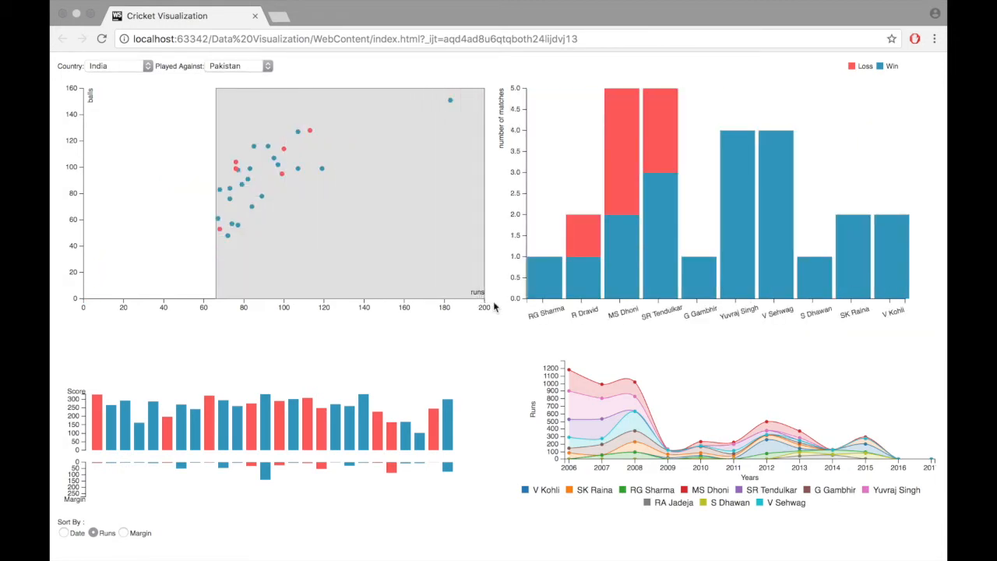
pyautogui.moveTo(461, 93)
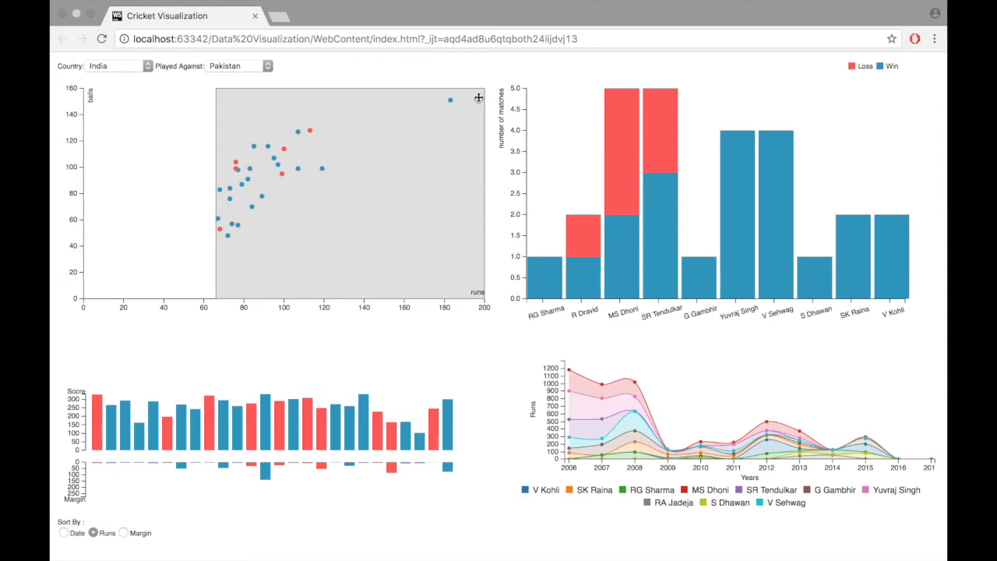
pyautogui.moveTo(756, 216)
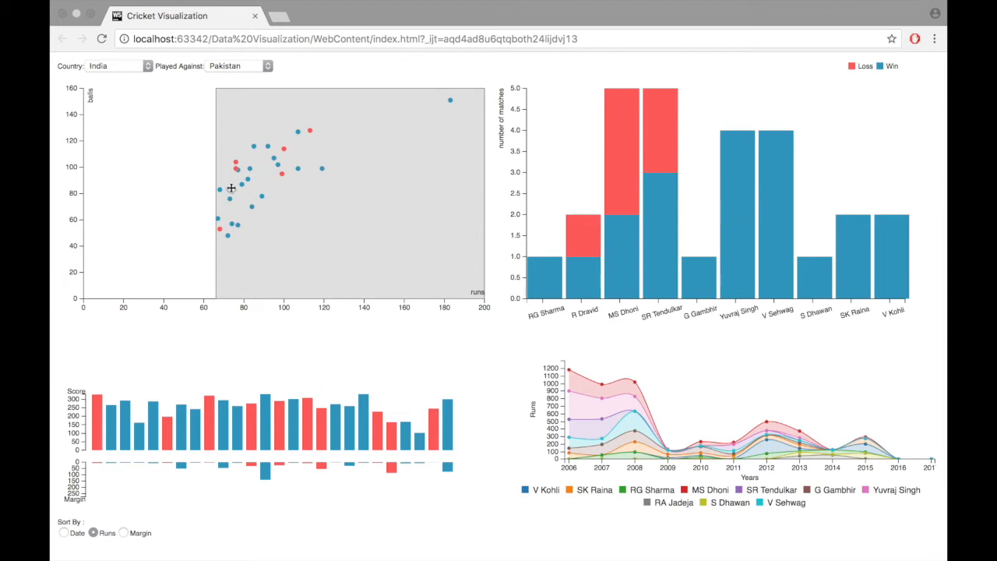
pyautogui.moveTo(215, 180)
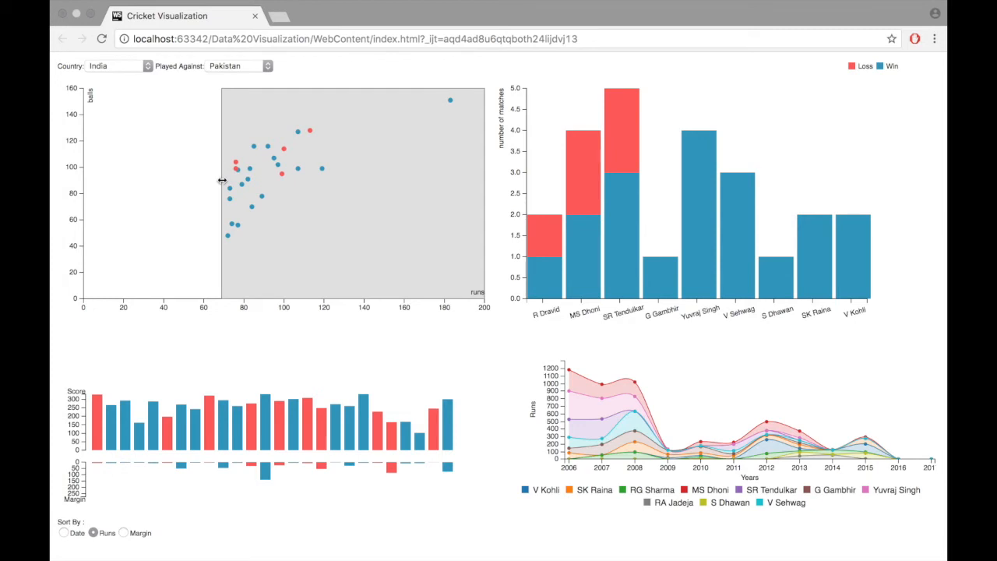
pyautogui.moveTo(625, 275)
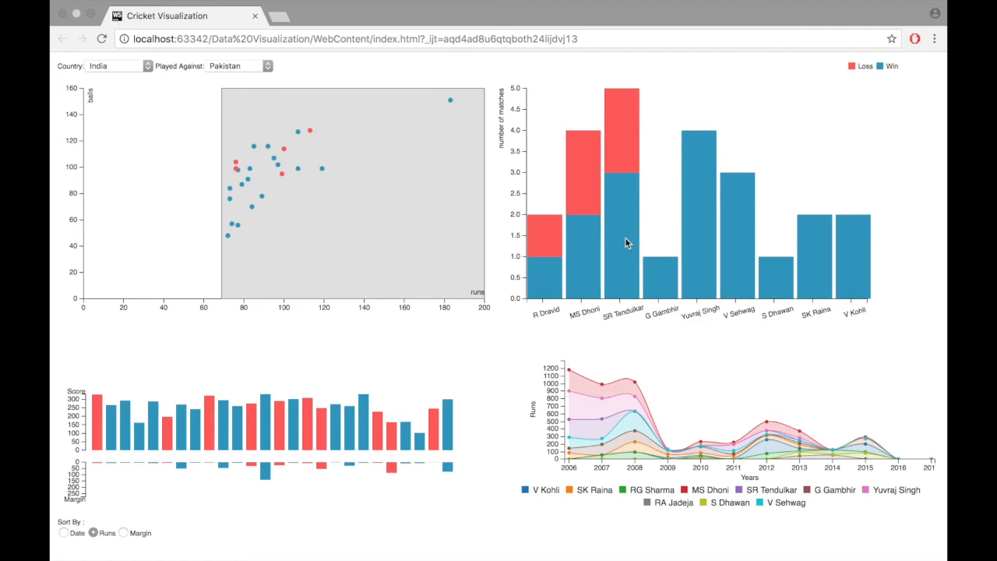
pyautogui.moveTo(627, 219)
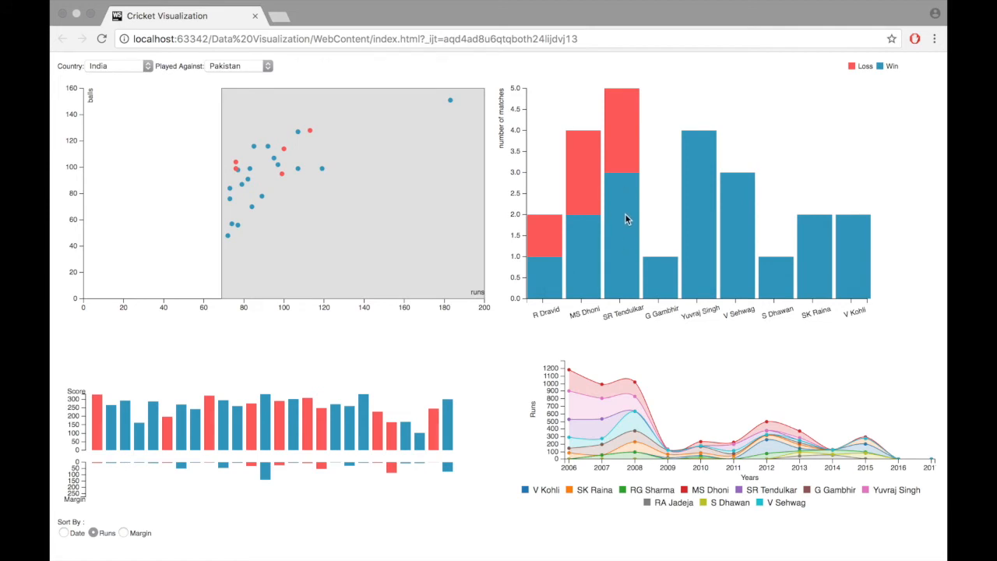
pyautogui.moveTo(443, 211)
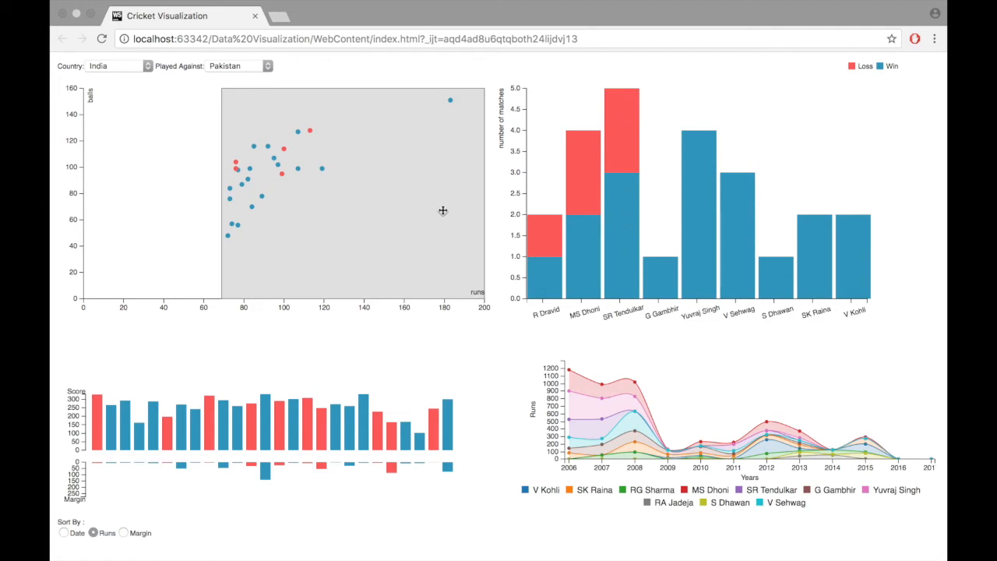
pyautogui.moveTo(191, 132)
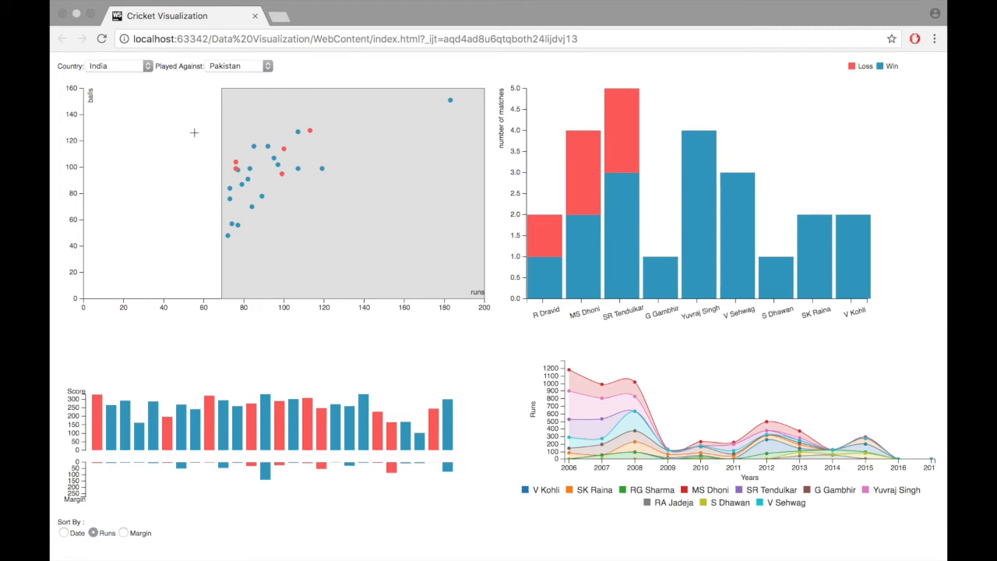
pyautogui.moveTo(625, 273)
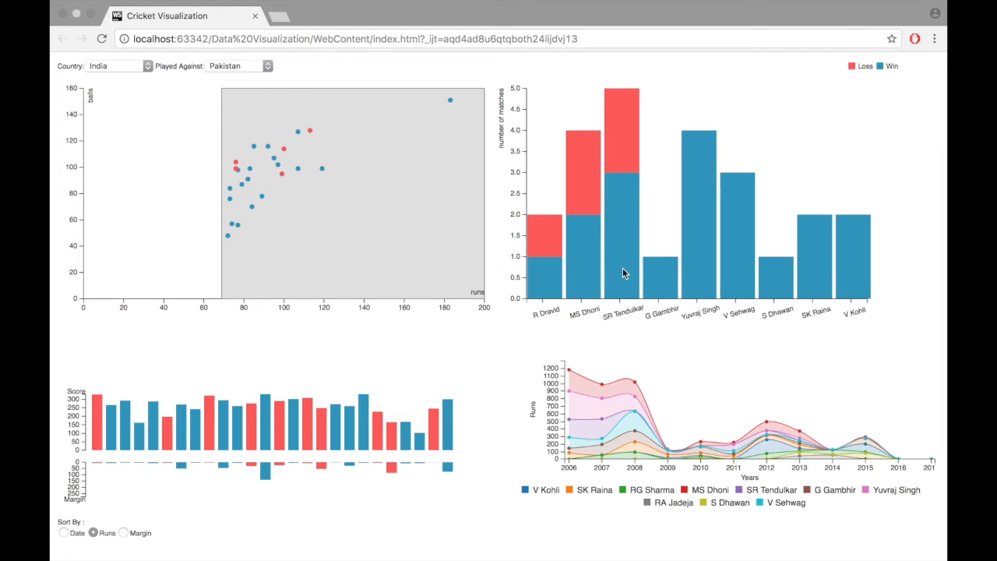
pyautogui.moveTo(619, 239)
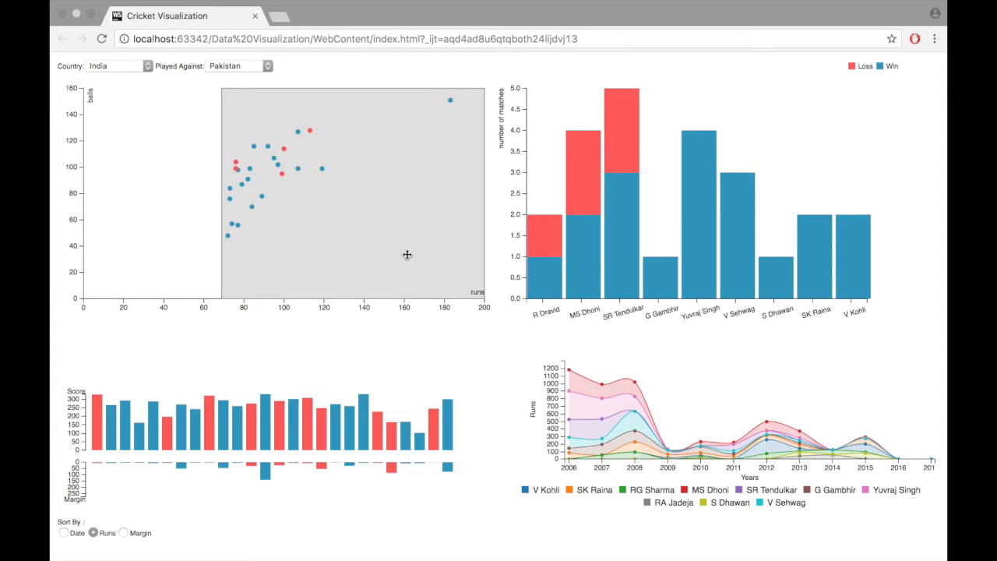
pyautogui.moveTo(156, 110)
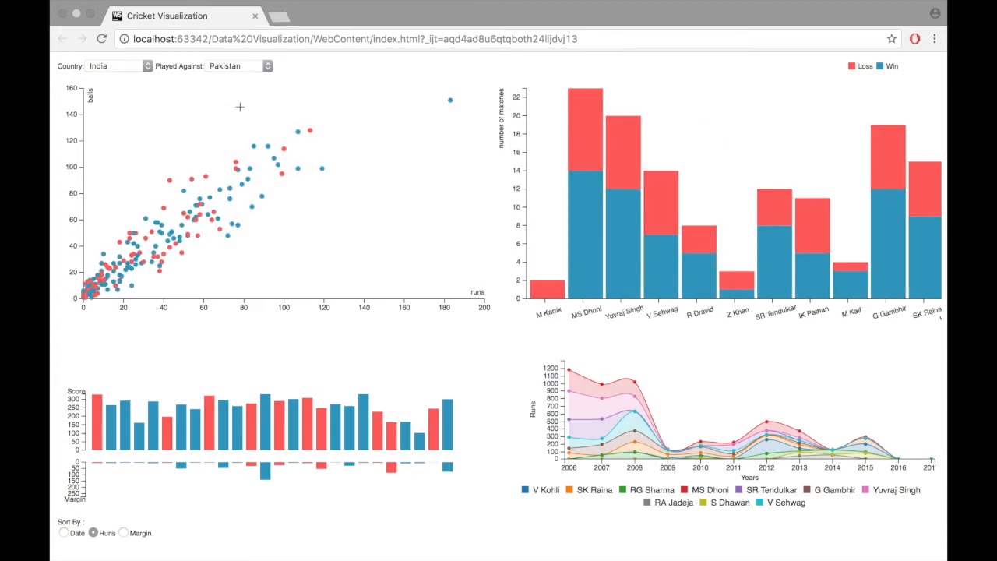
# - Filter India to New Zealand matches and brush innings of about 70+ runs
pyautogui.click(249, 68)
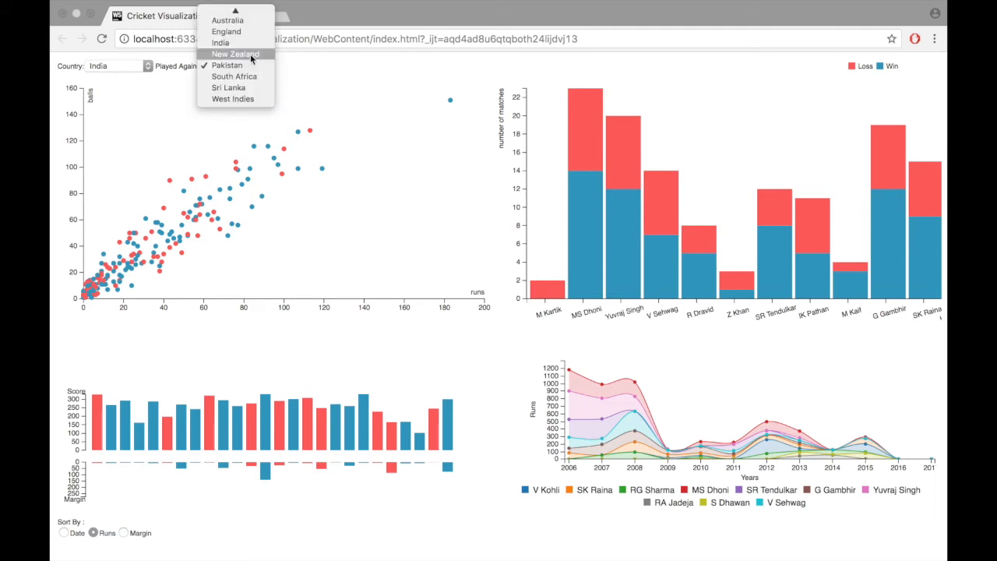
pyautogui.click(233, 54)
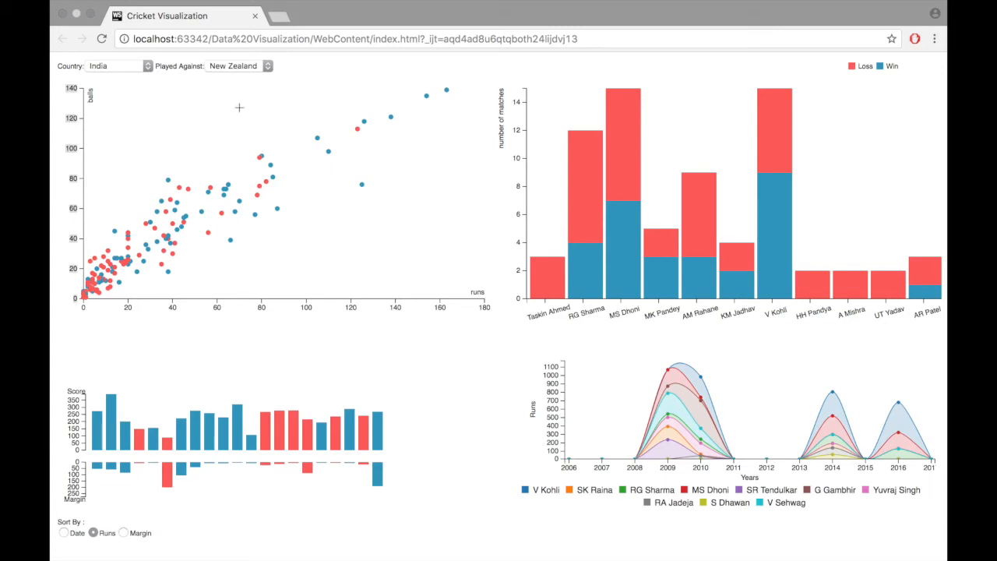
pyautogui.moveTo(236, 92); pyautogui.dragTo(485, 300)
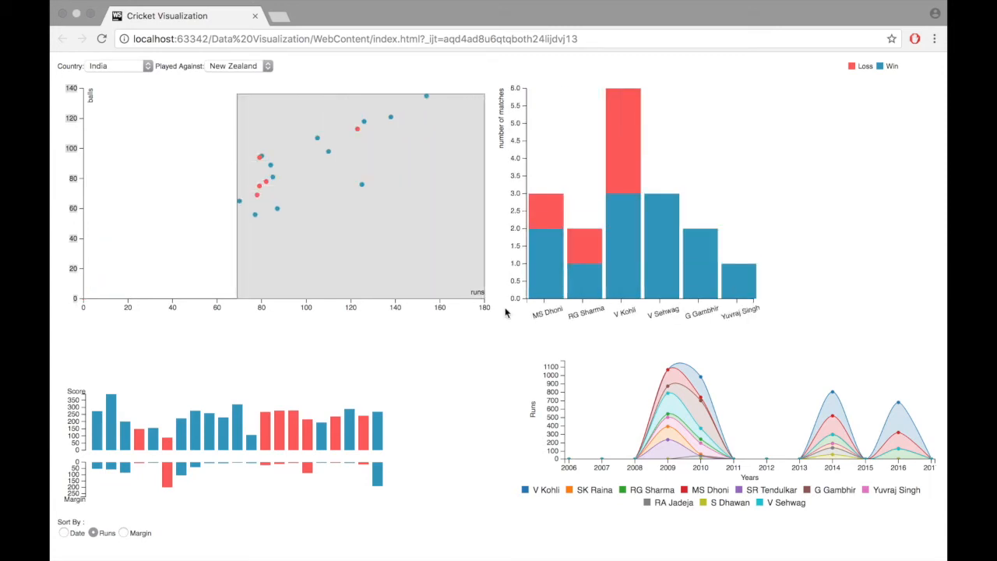
pyautogui.moveTo(744, 295)
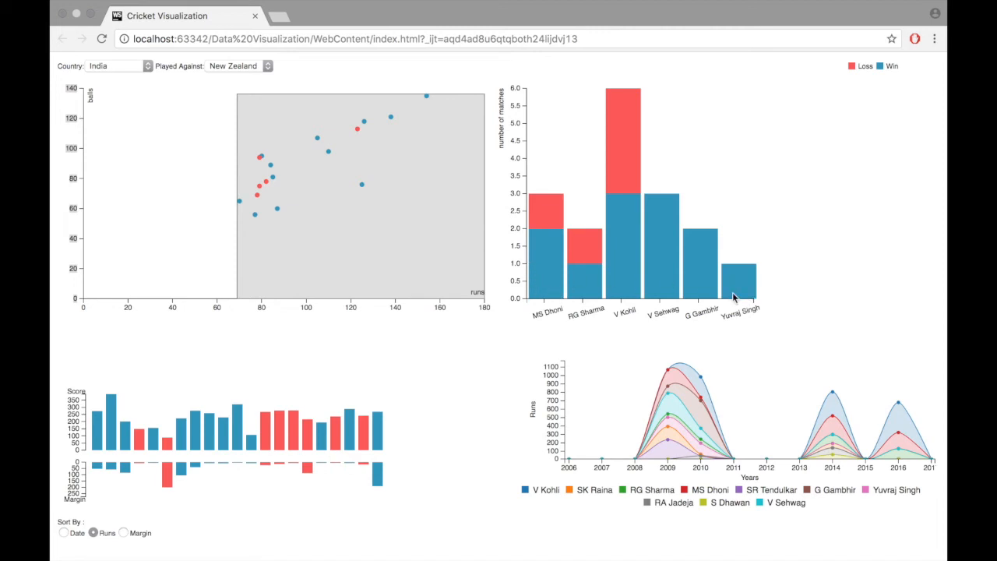
pyautogui.moveTo(748, 293)
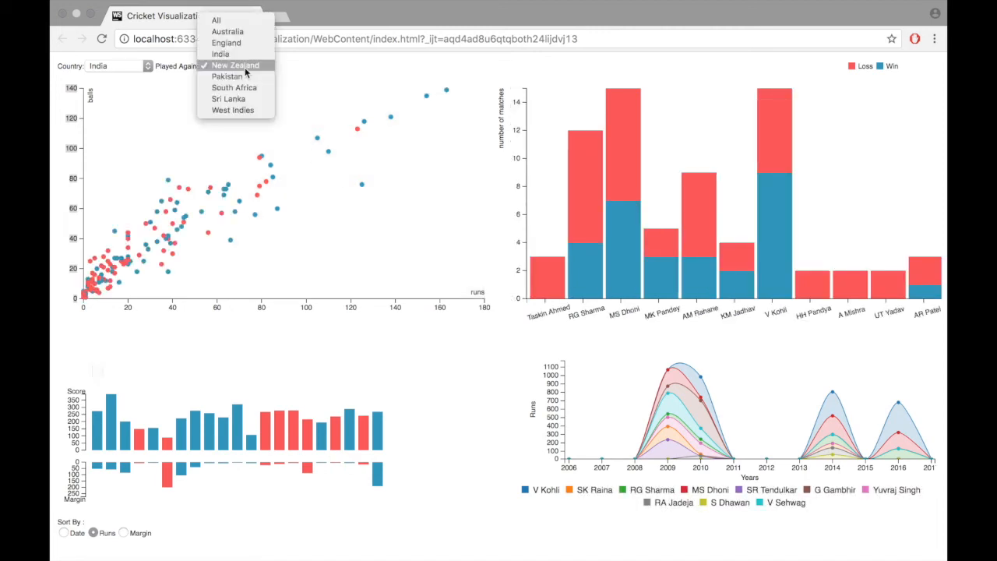
# - Set Played Against back to All oppositions
pyautogui.click(220, 18)
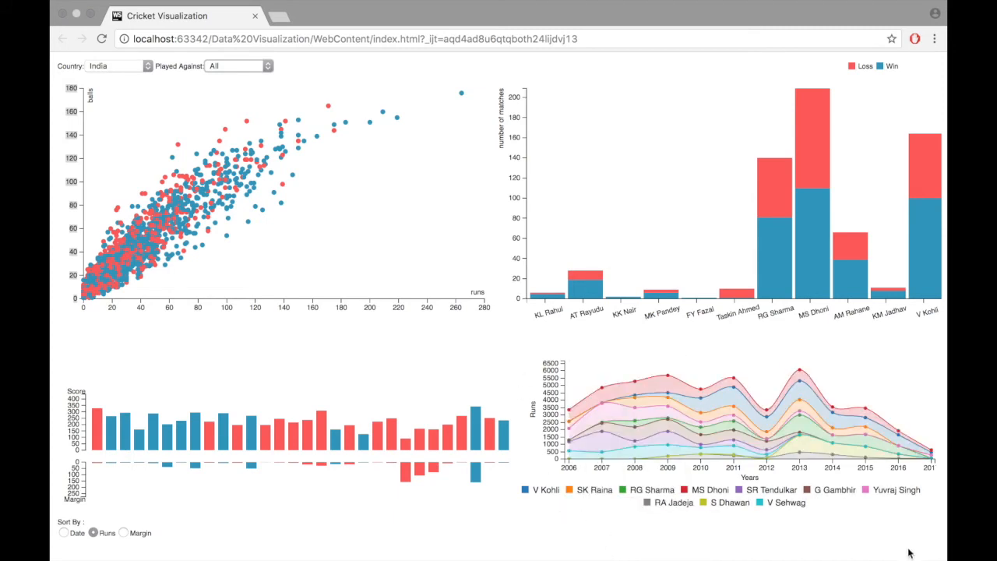
pyautogui.moveTo(913, 517)
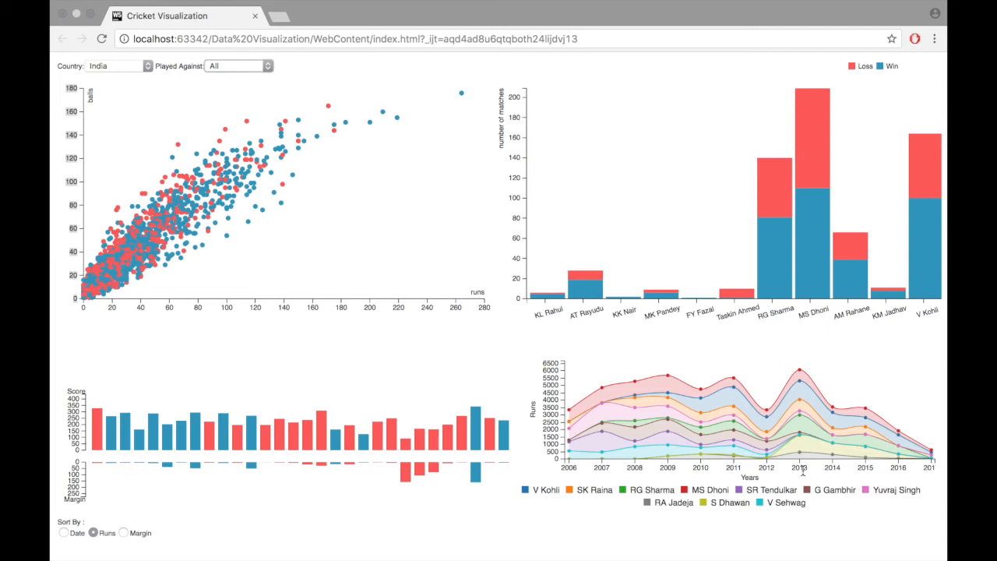
pyautogui.moveTo(734, 485)
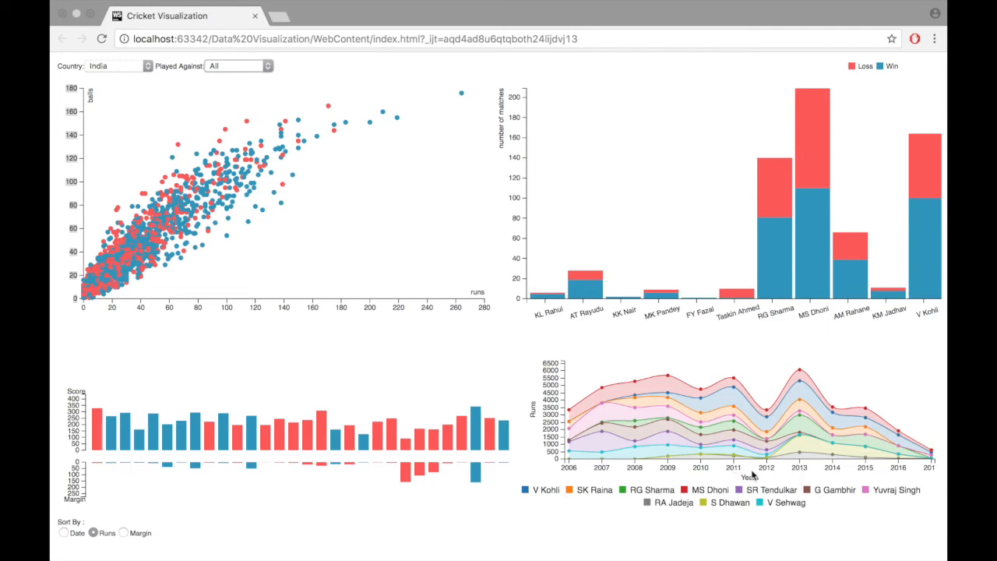
pyautogui.moveTo(850, 531)
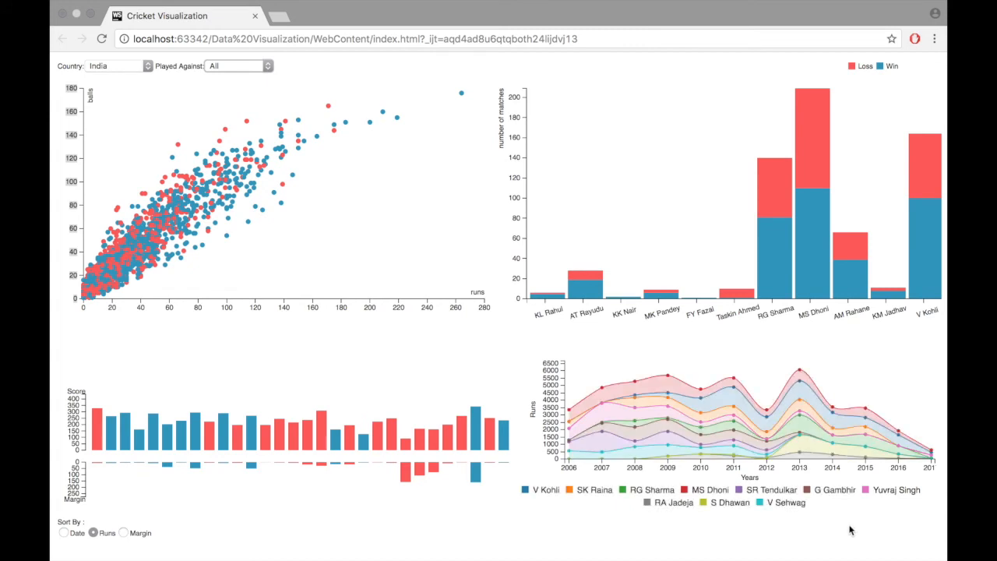
pyautogui.moveTo(812, 505)
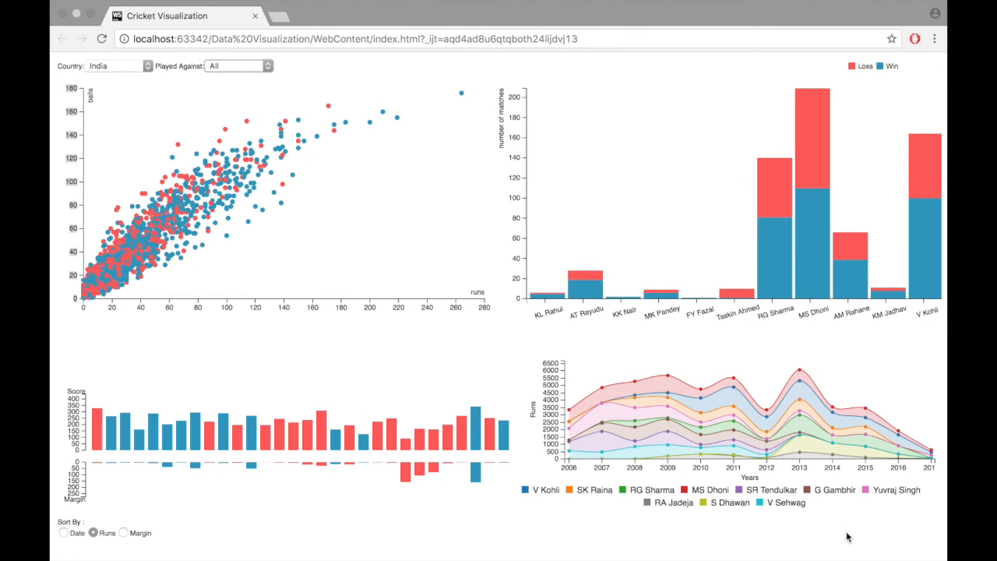
# - Pick Sri Lanka as the country and interact with the team form legend
pyautogui.click(121, 65)
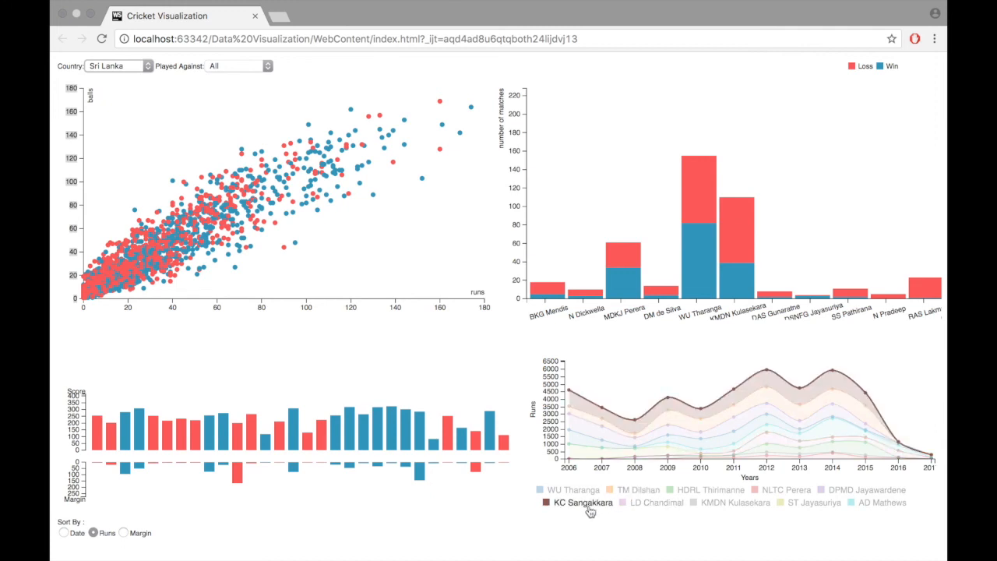
pyautogui.click(572, 507)
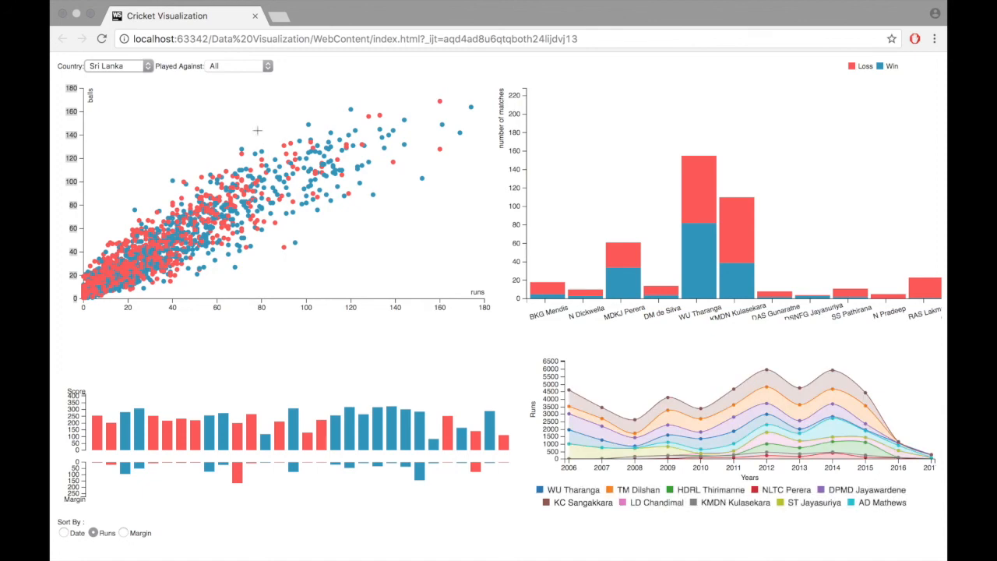
# - Pick New Zealand as the country with match score bars sorted by date
pyautogui.click(120, 66)
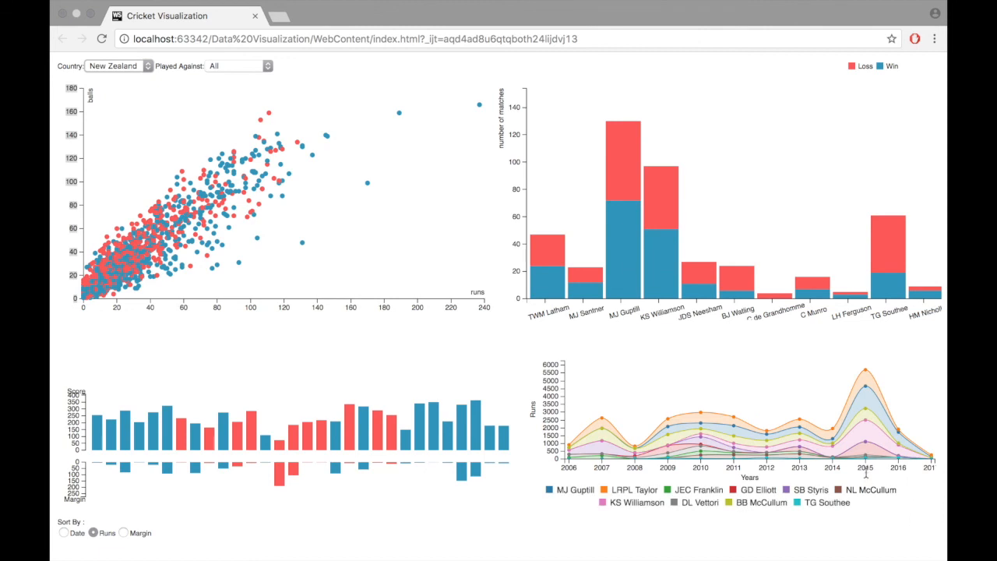
pyautogui.moveTo(872, 492)
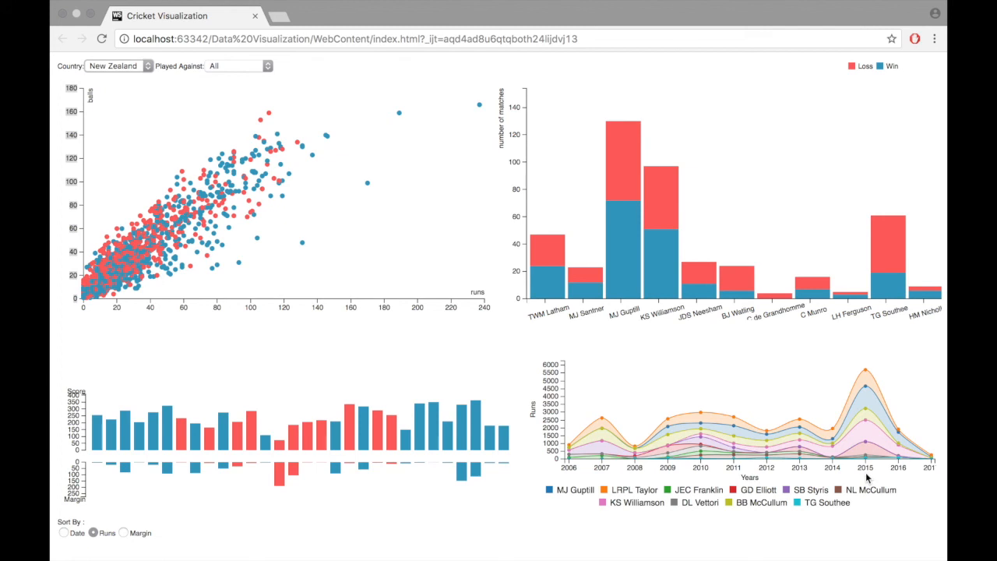
pyautogui.click(63, 534)
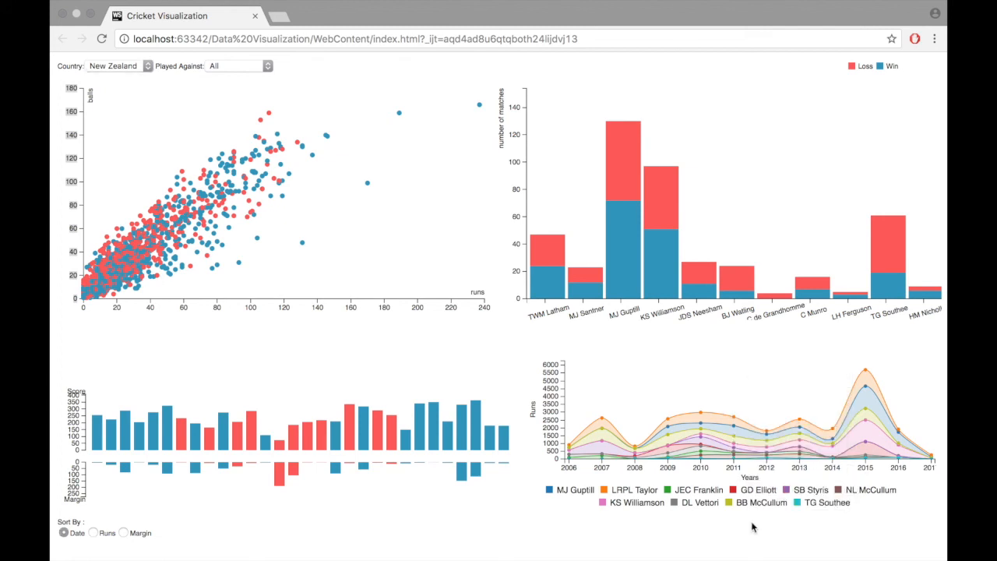